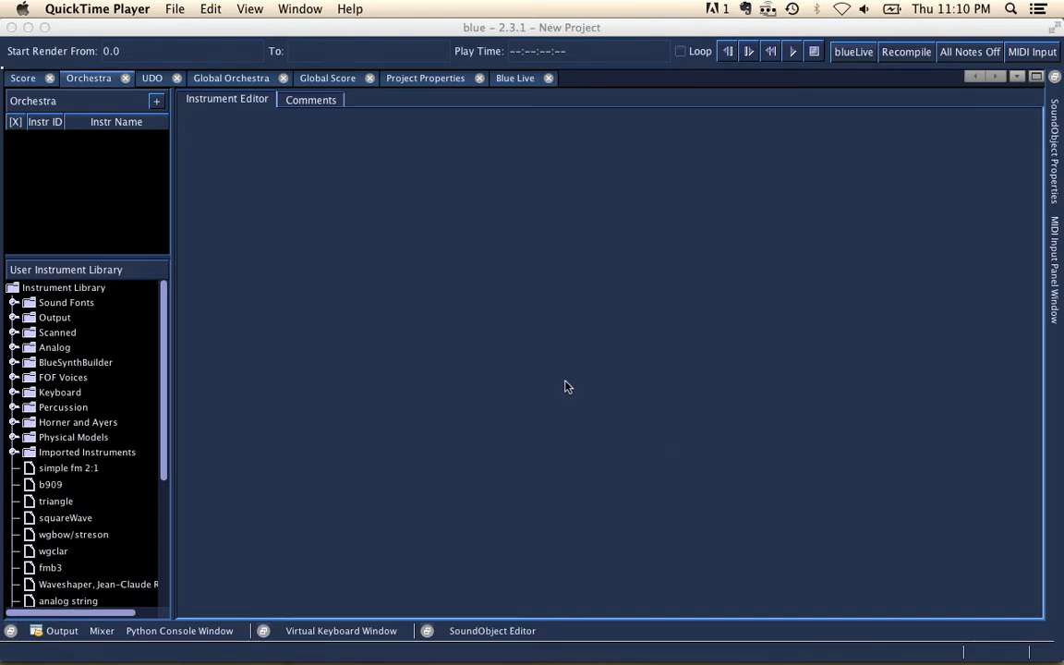
mouse_move(379, 259)
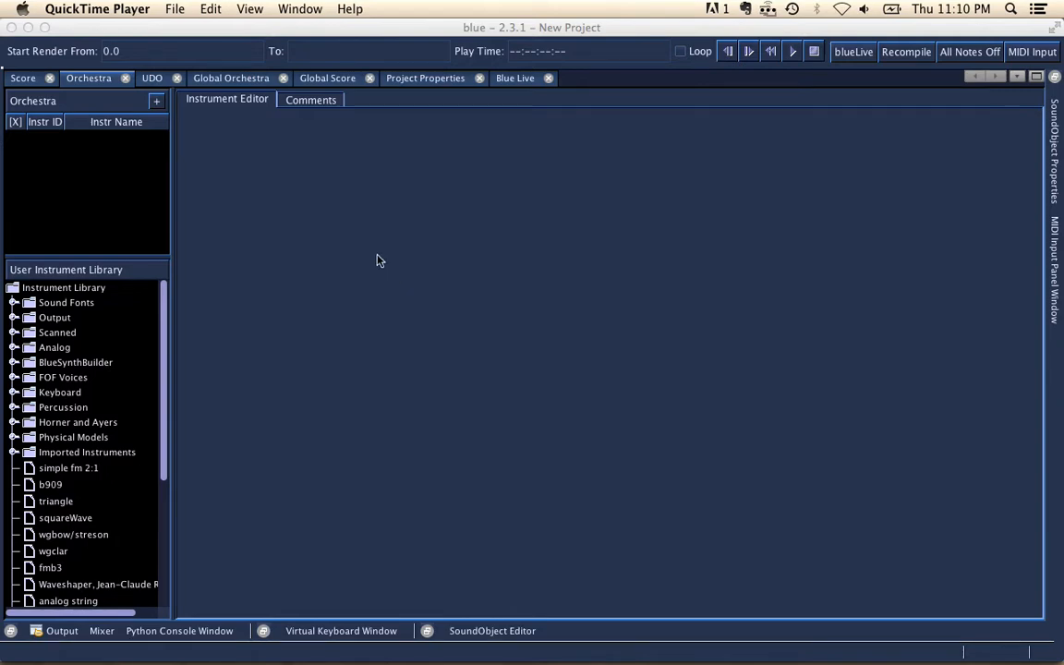
mouse_move(273, 202)
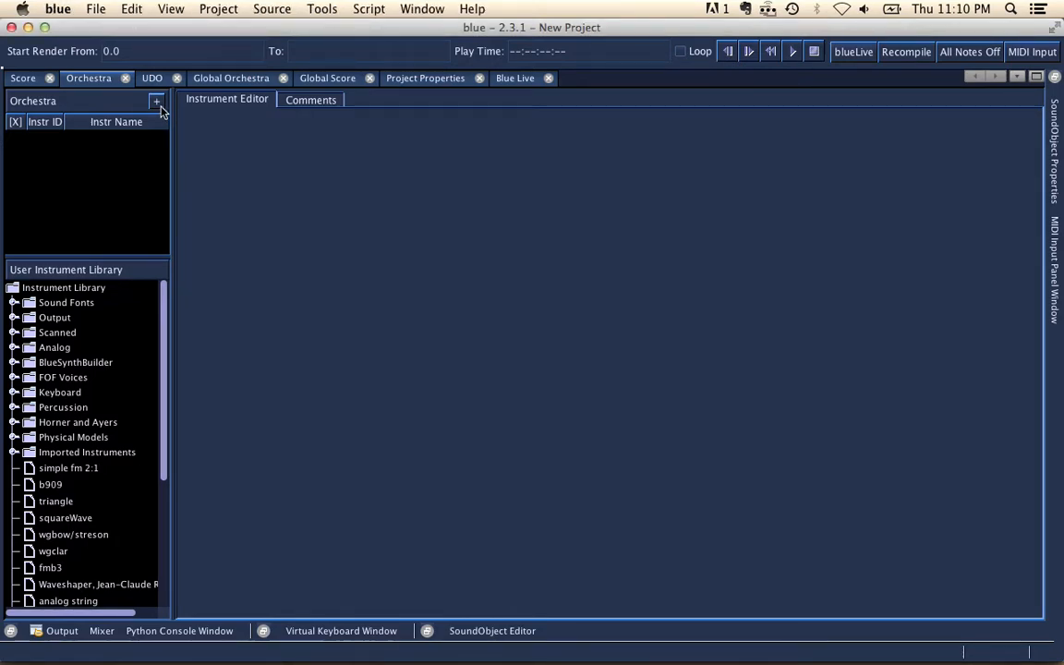
Show the list of instrument types that can be added to the Orchestra
left_click(155, 101)
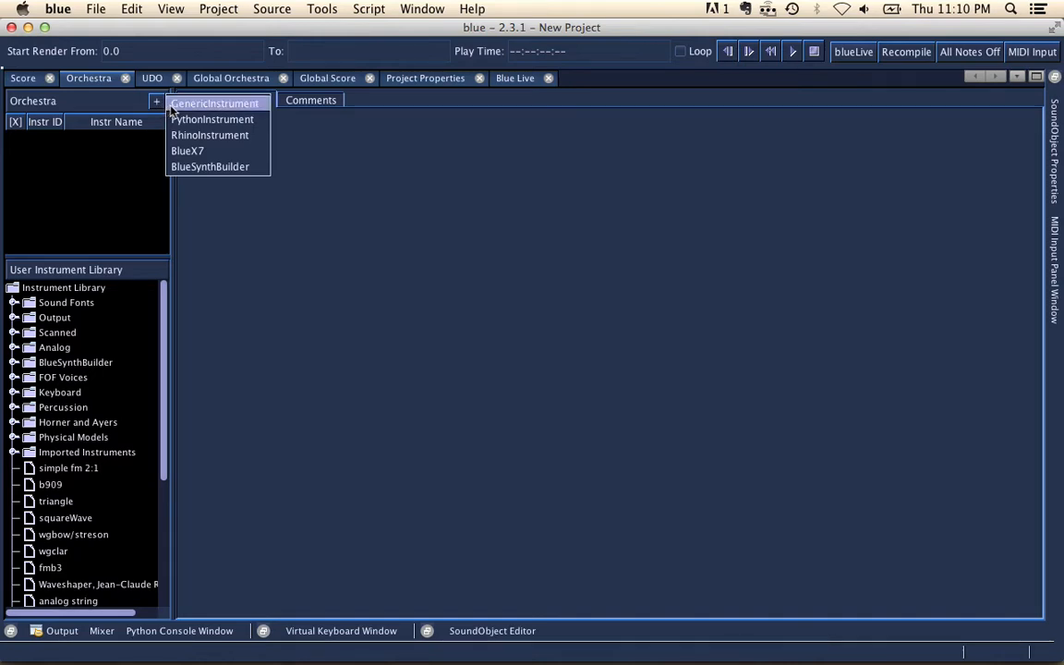
Add a GenericInstrument, select it, and begin its instrument text with 'osc'
left_click(215, 104)
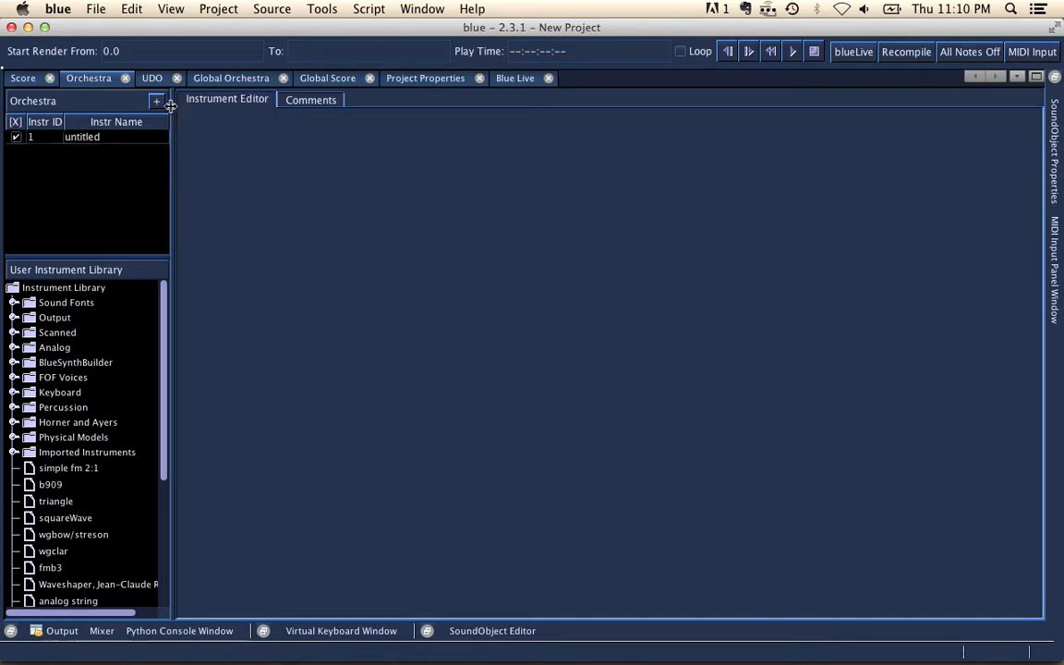
left_click(82, 137)
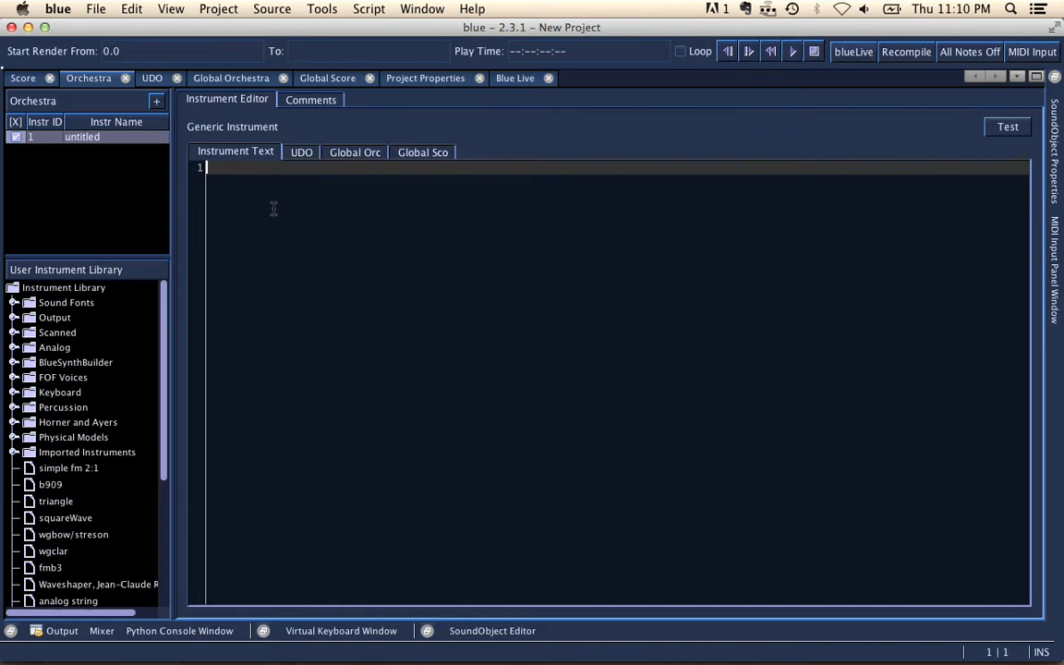
mouse_move(218, 173)
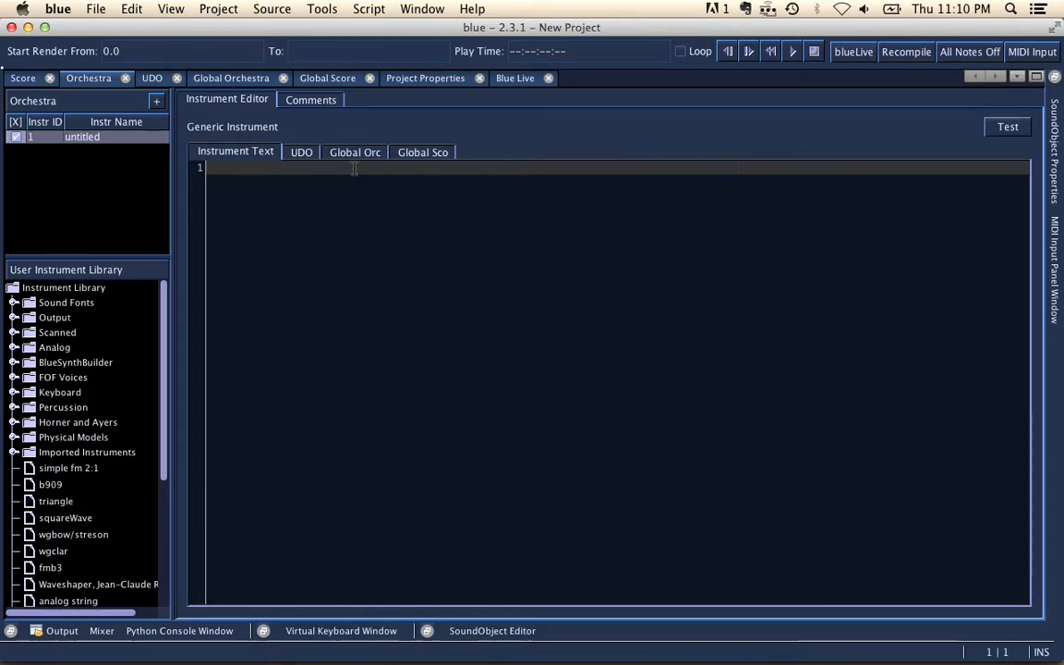
mouse_move(414, 176)
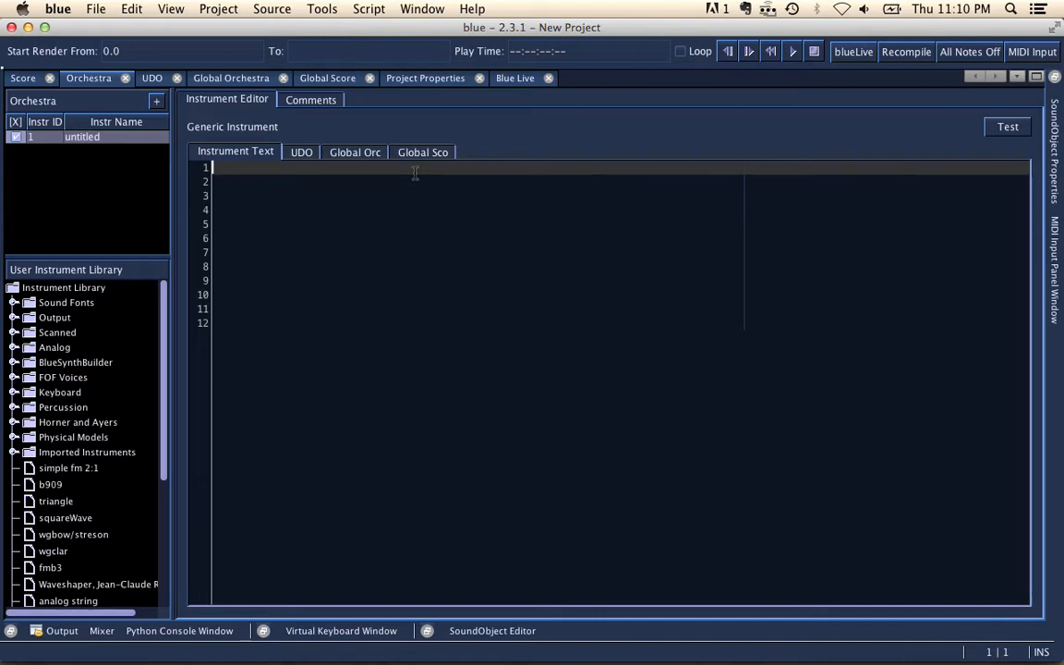
type("osci")
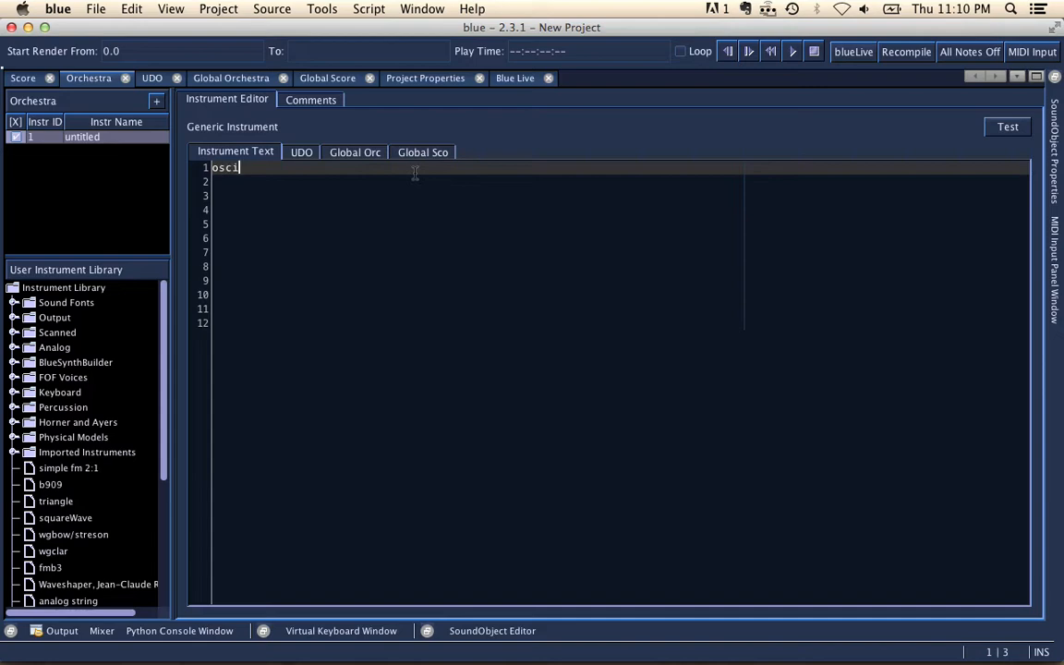
key("Backspace")
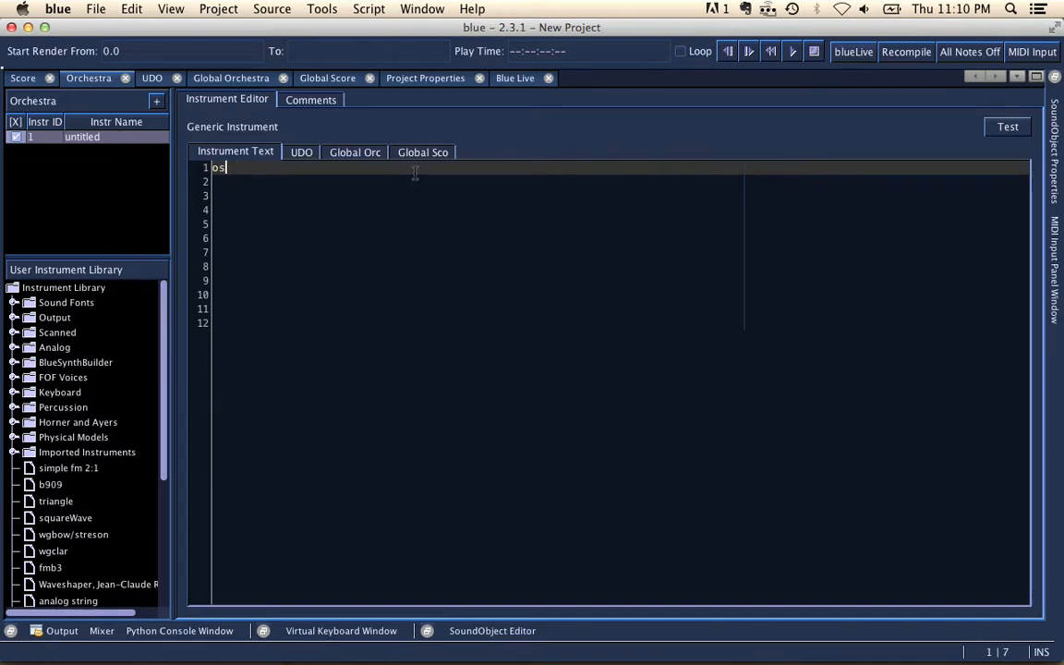
type("c")
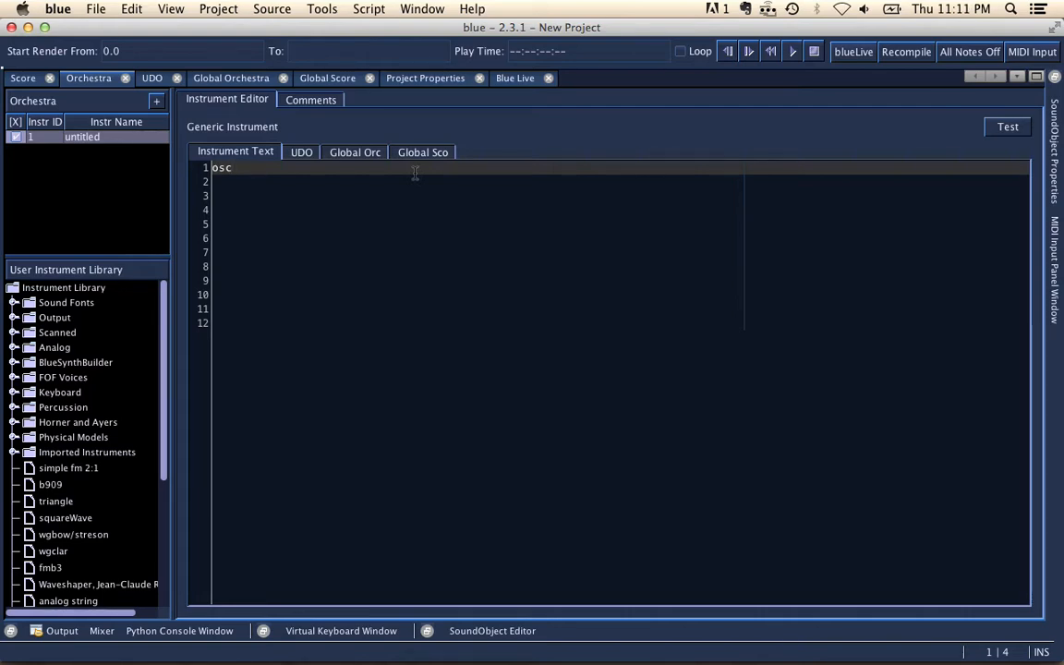
Insert the oscil3 template 'kres oscil3 kamp, kcps, ifn [, iphs]' from autocomplete
type("osc")
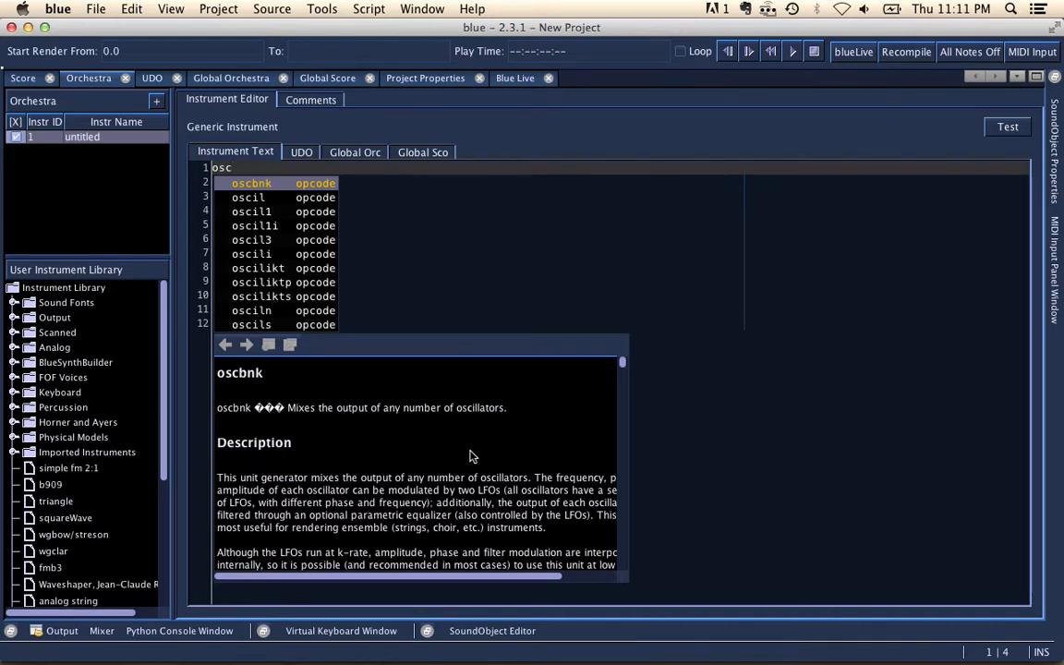
mouse_move(584, 470)
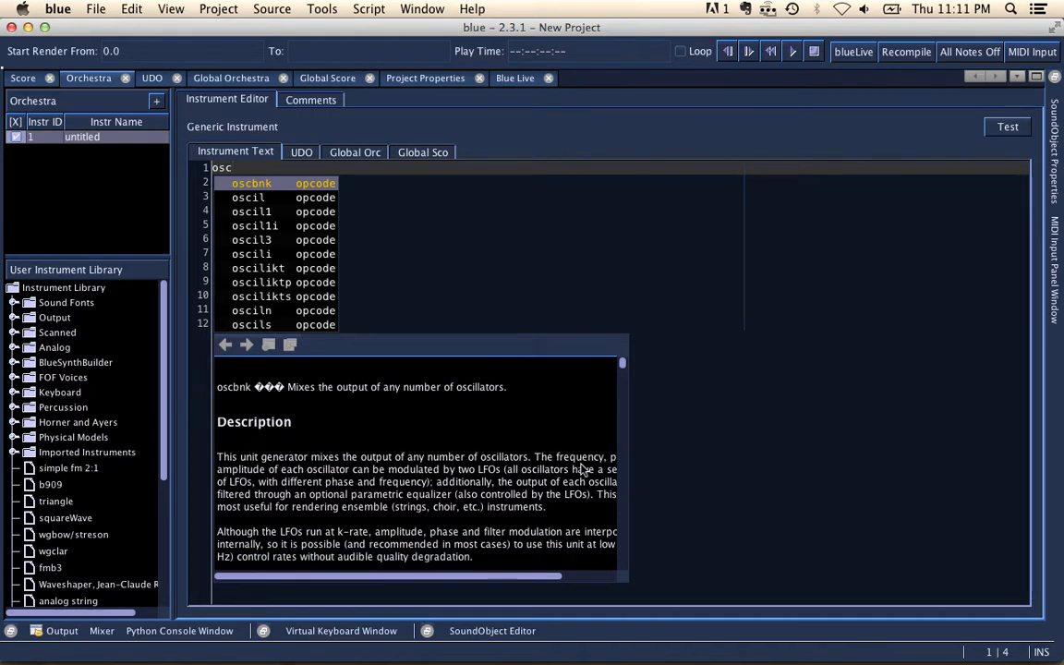
mouse_move(624, 584)
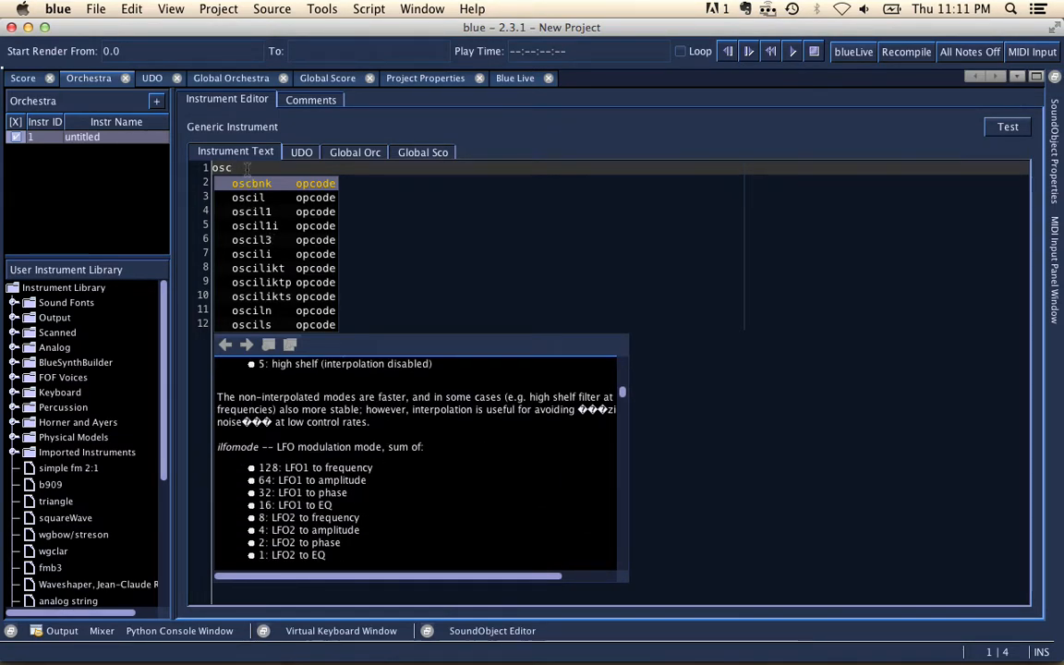
key("Backspace")
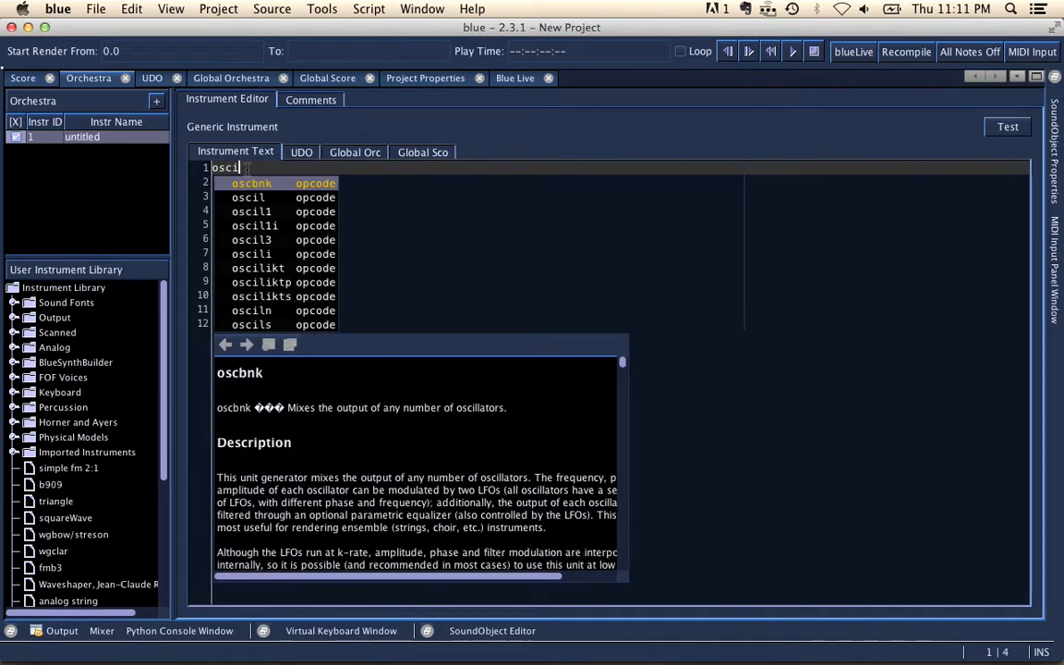
type("l")
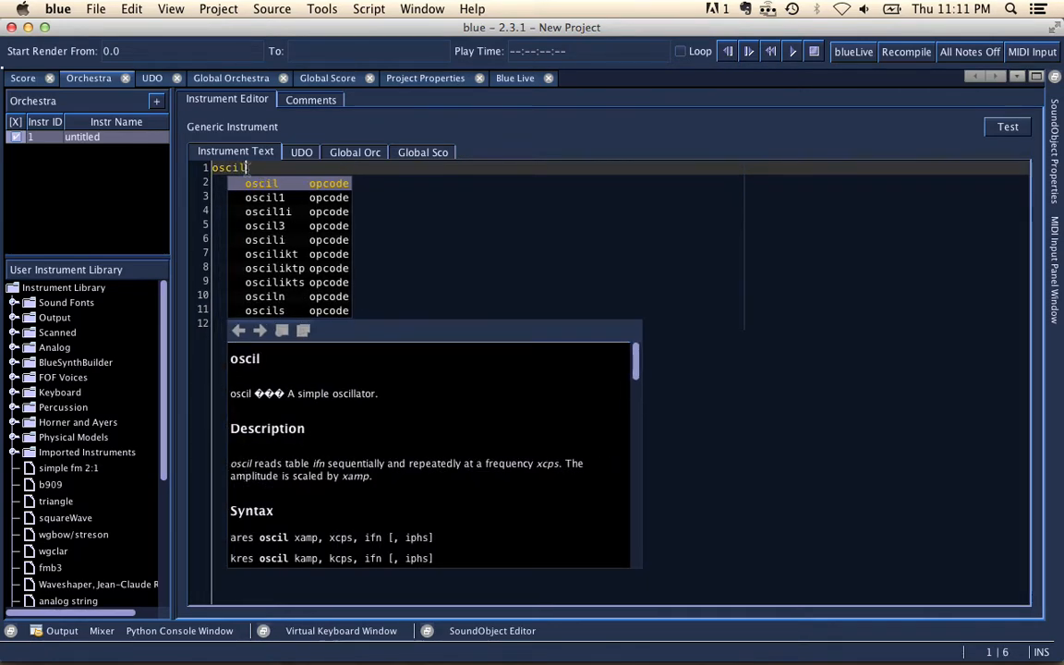
left_click(266, 226)
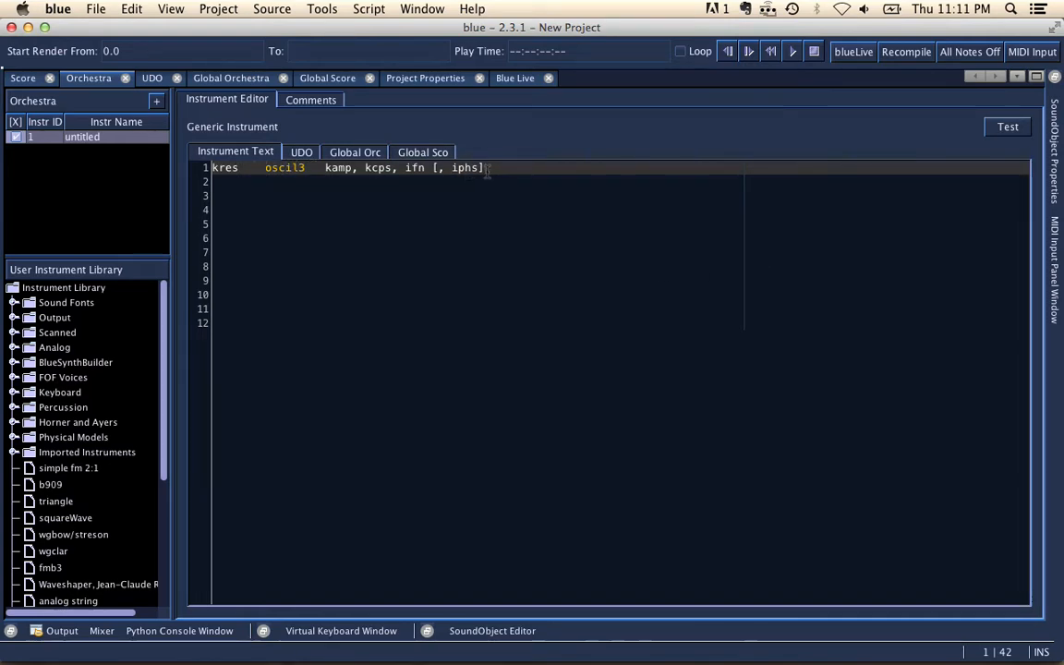
mouse_move(492, 185)
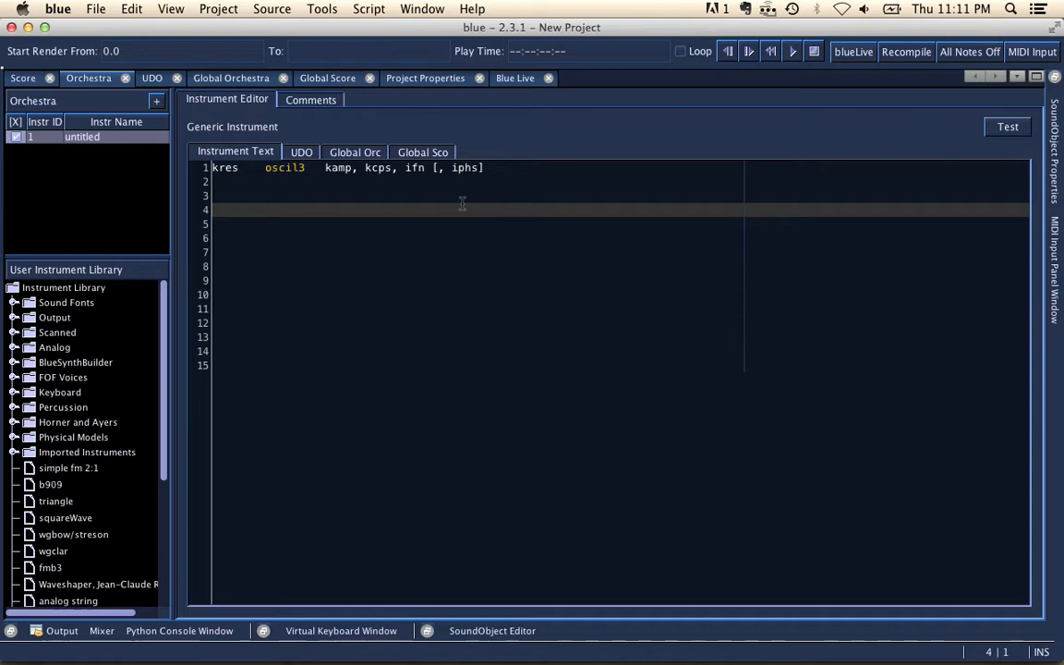
Add lines below oscil3 and write 'kcps' on line 4
type("k")
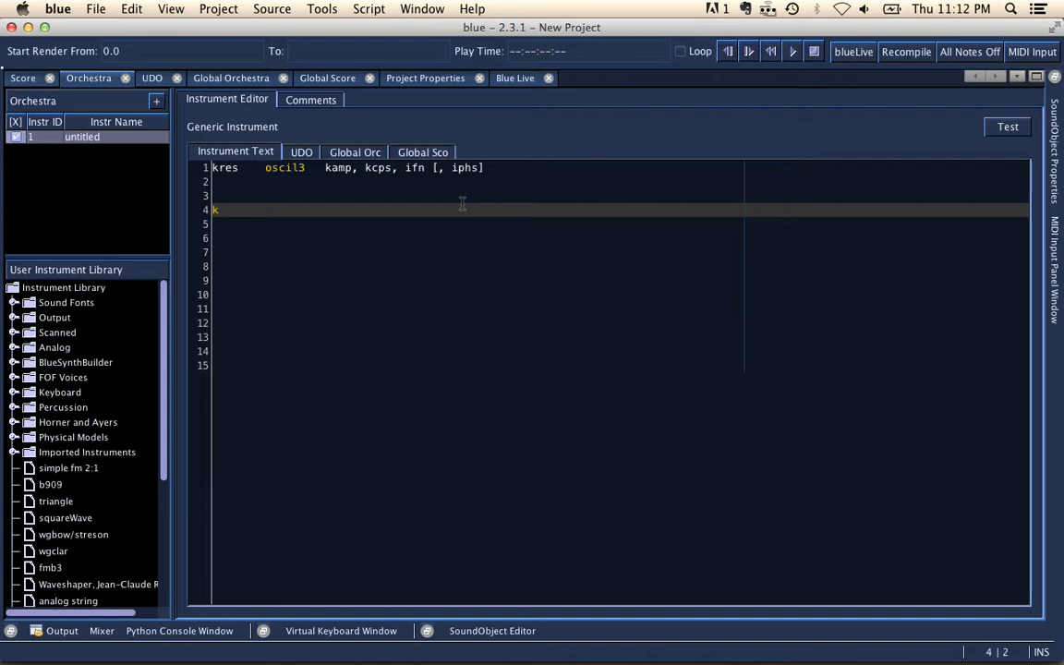
type("k")
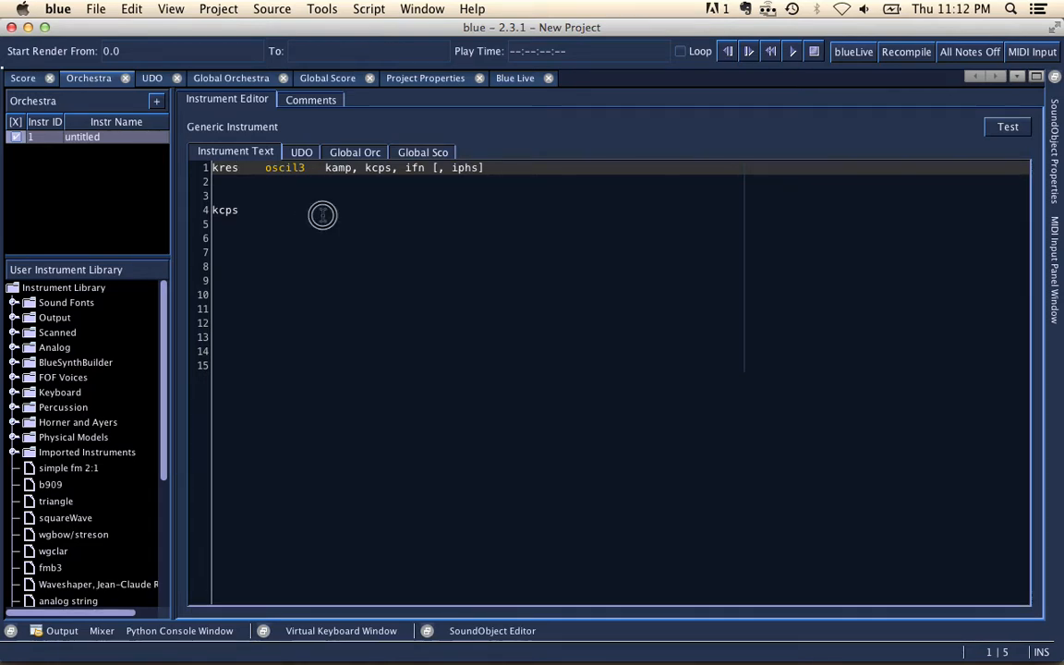
right_click(321, 214)
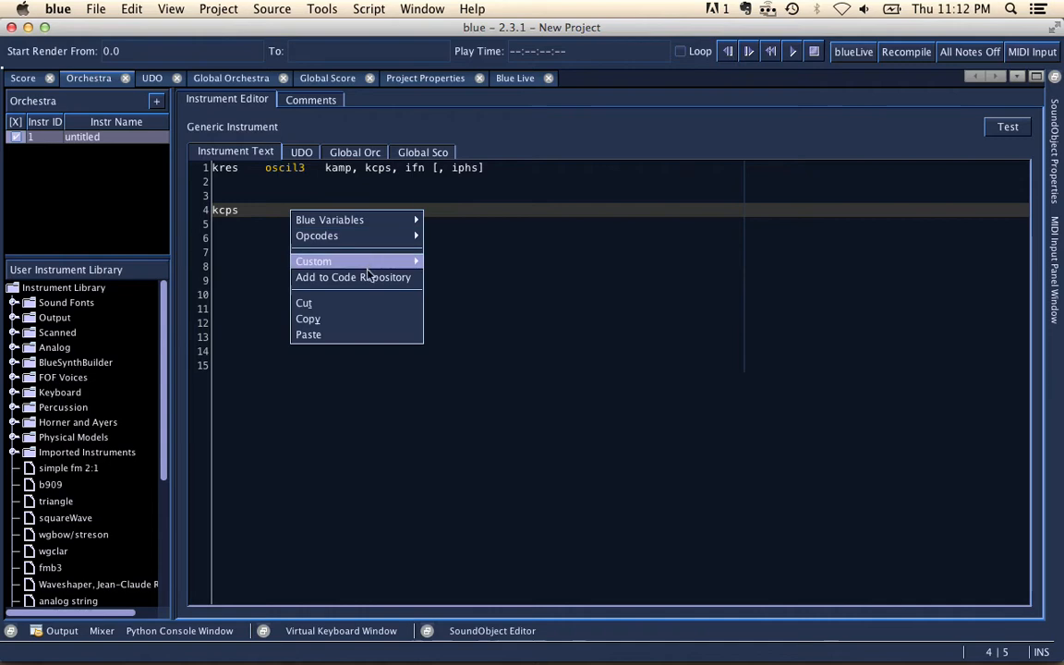
mouse_move(357, 220)
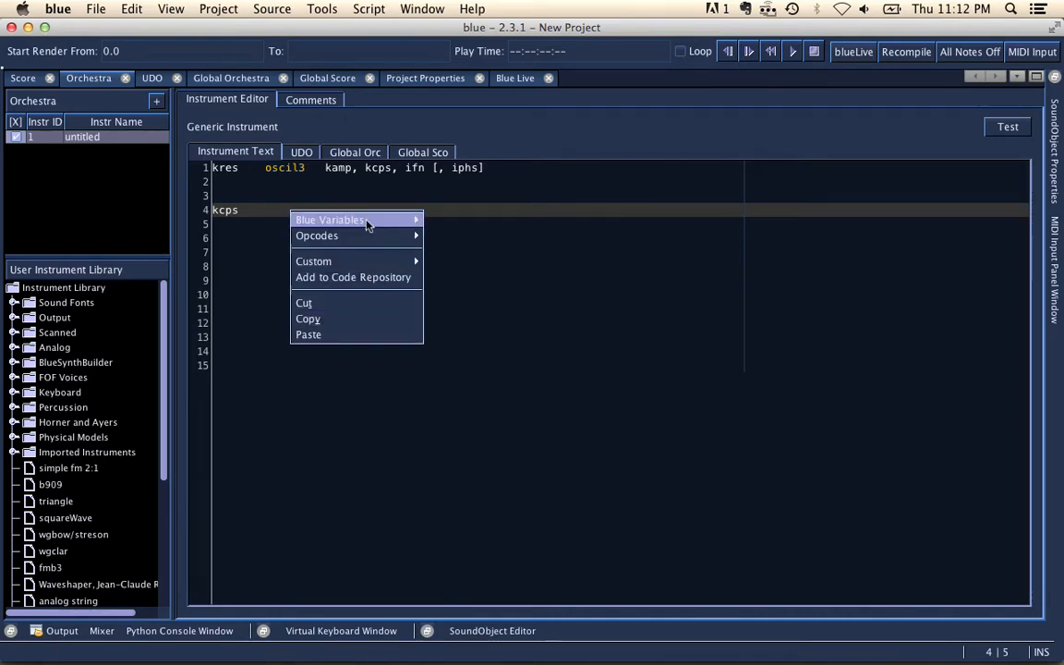
mouse_move(359, 220)
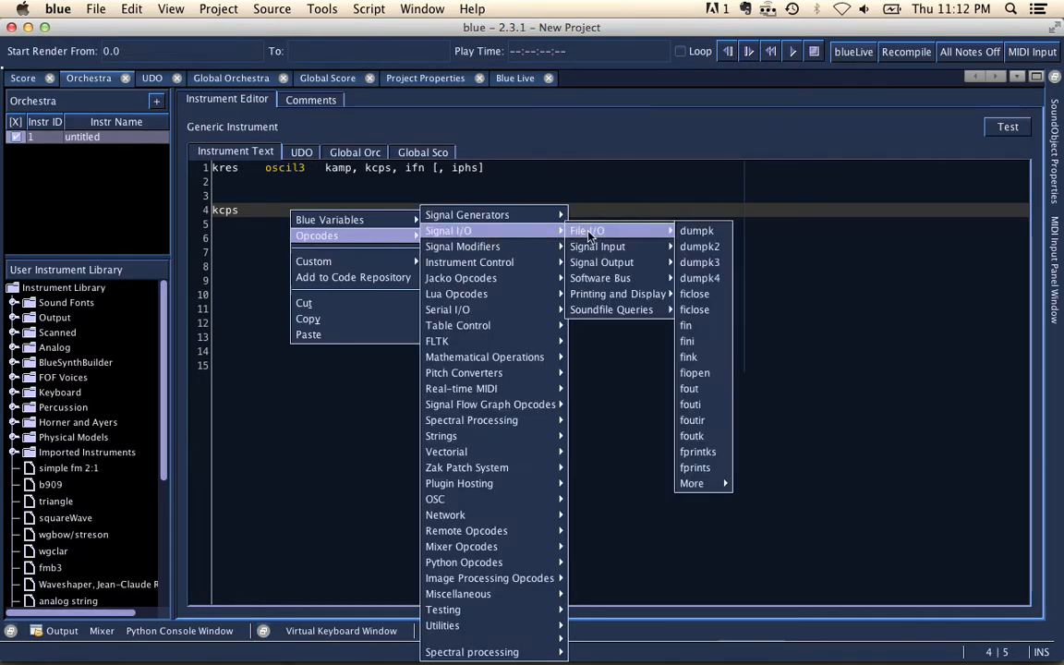
mouse_move(521, 277)
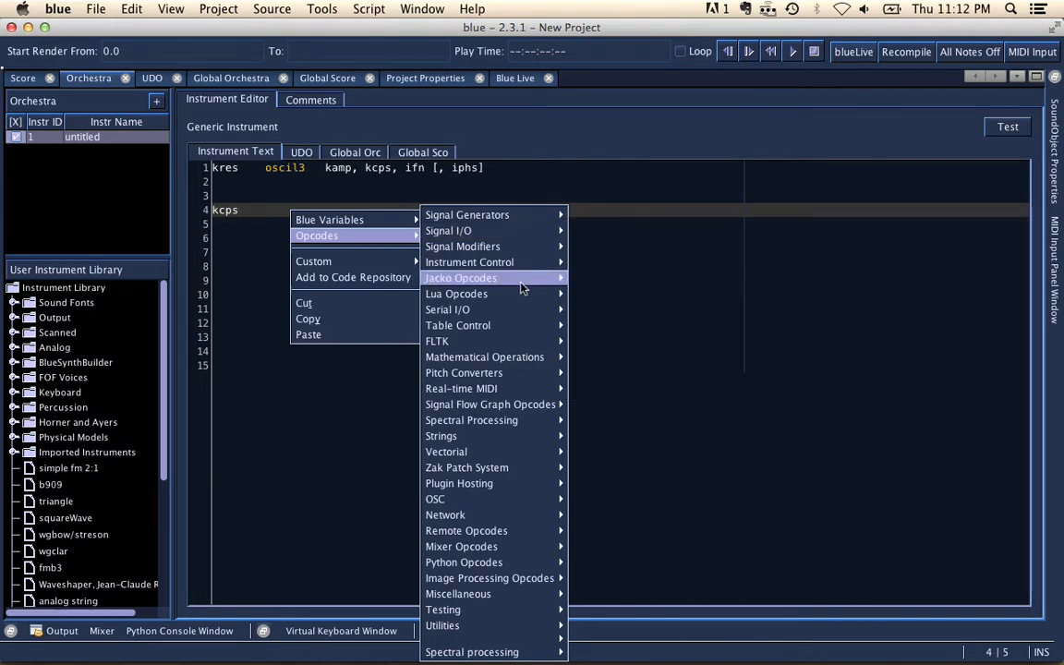
mouse_move(458, 325)
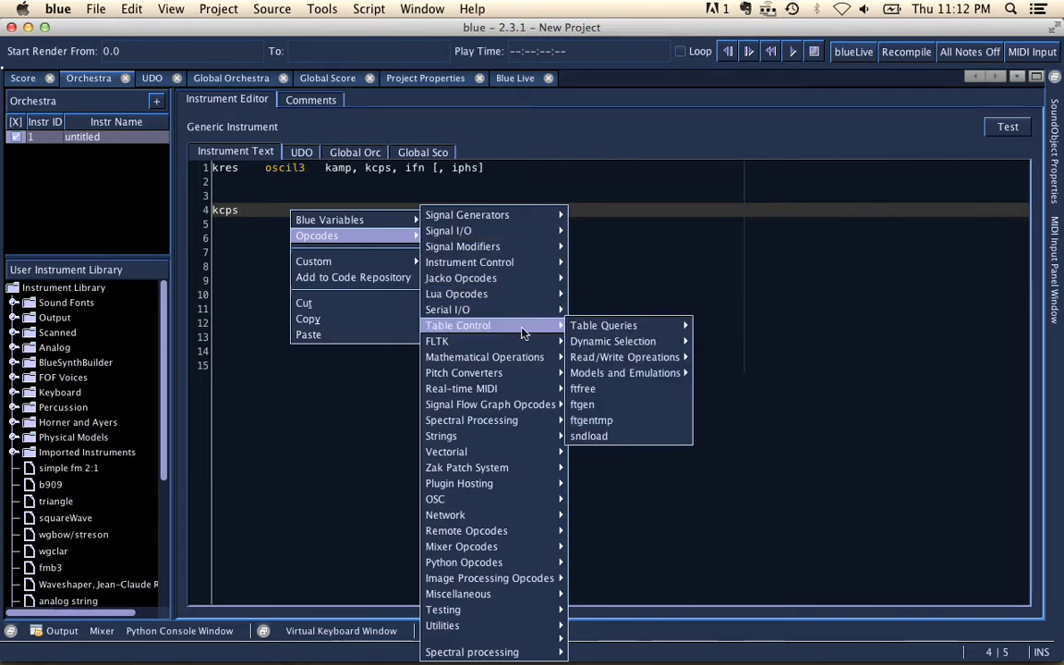
mouse_move(495, 246)
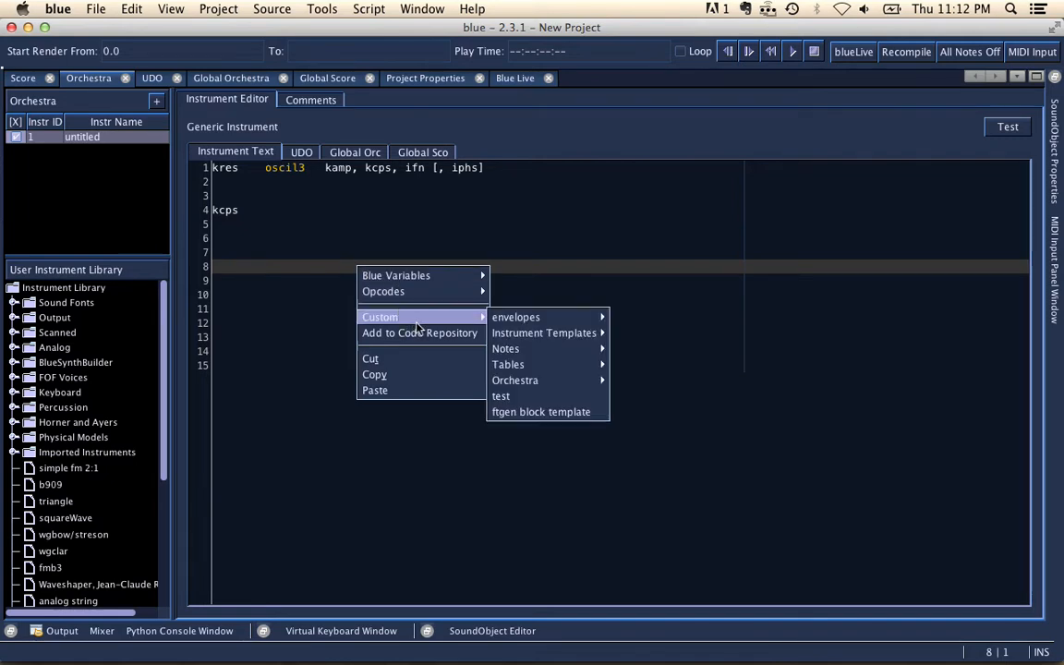
mouse_move(420, 333)
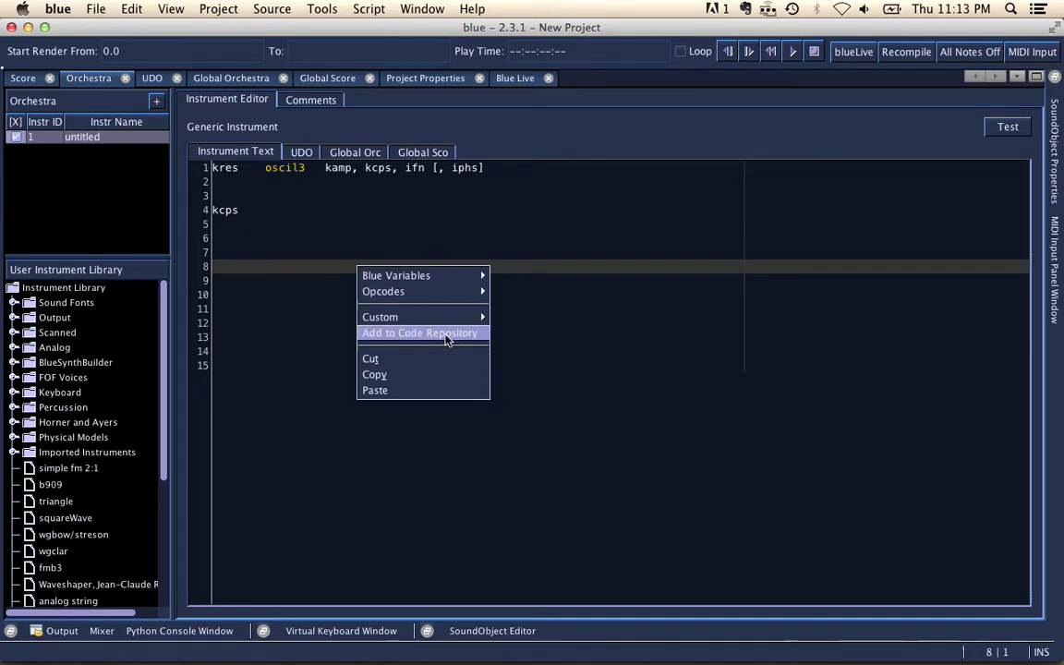
mouse_move(436, 333)
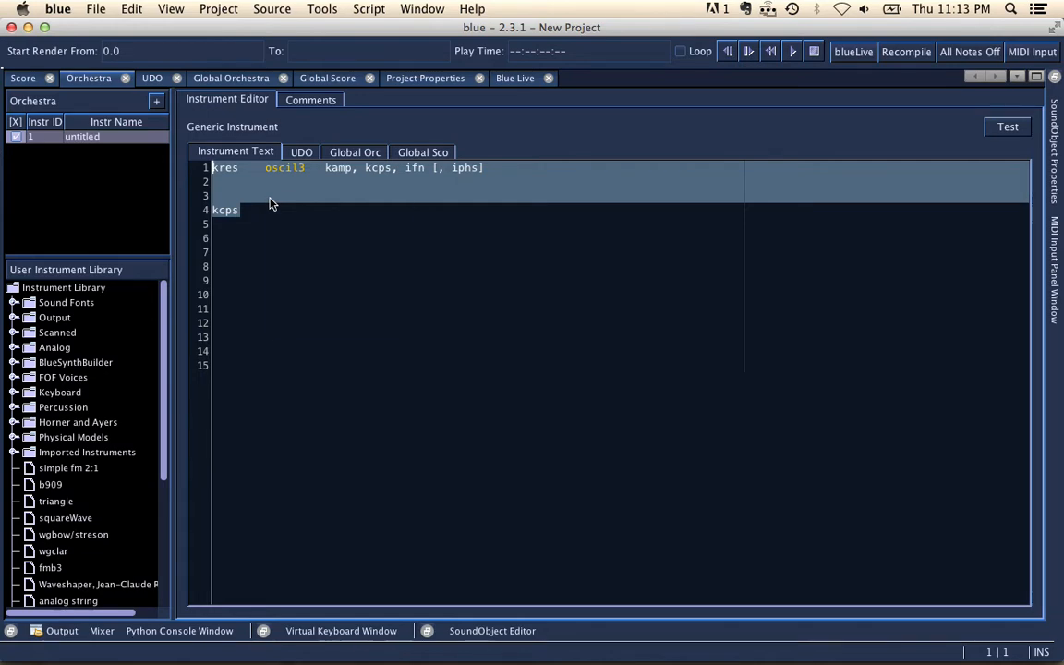
Save the oscil3 and kcps lines to the code repository as snippet 'Test Video'
right_click(272, 204)
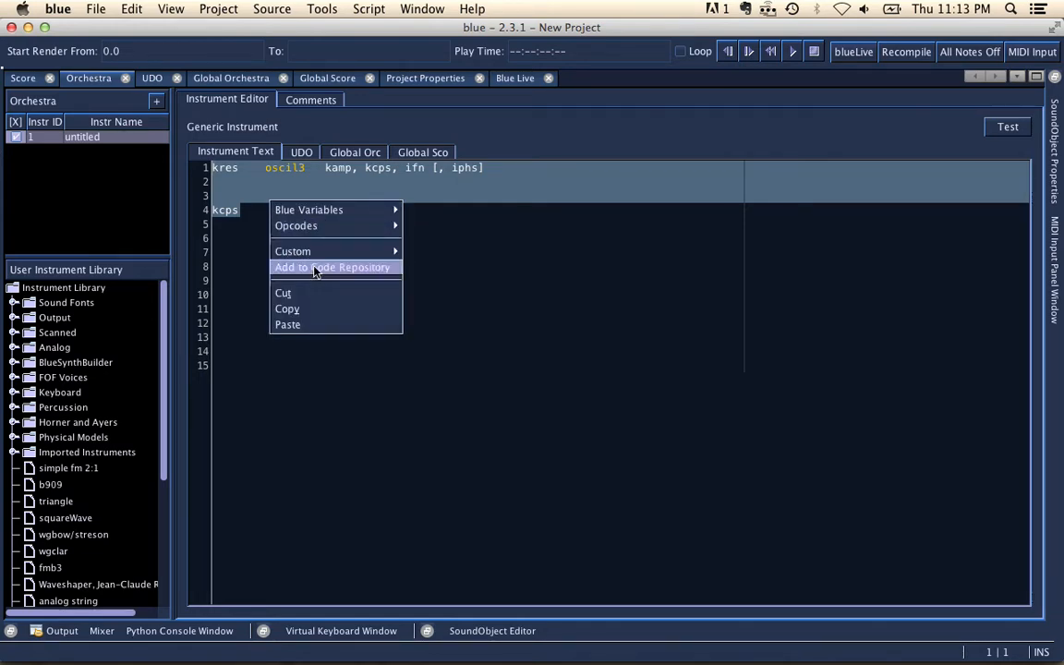
left_click(333, 266)
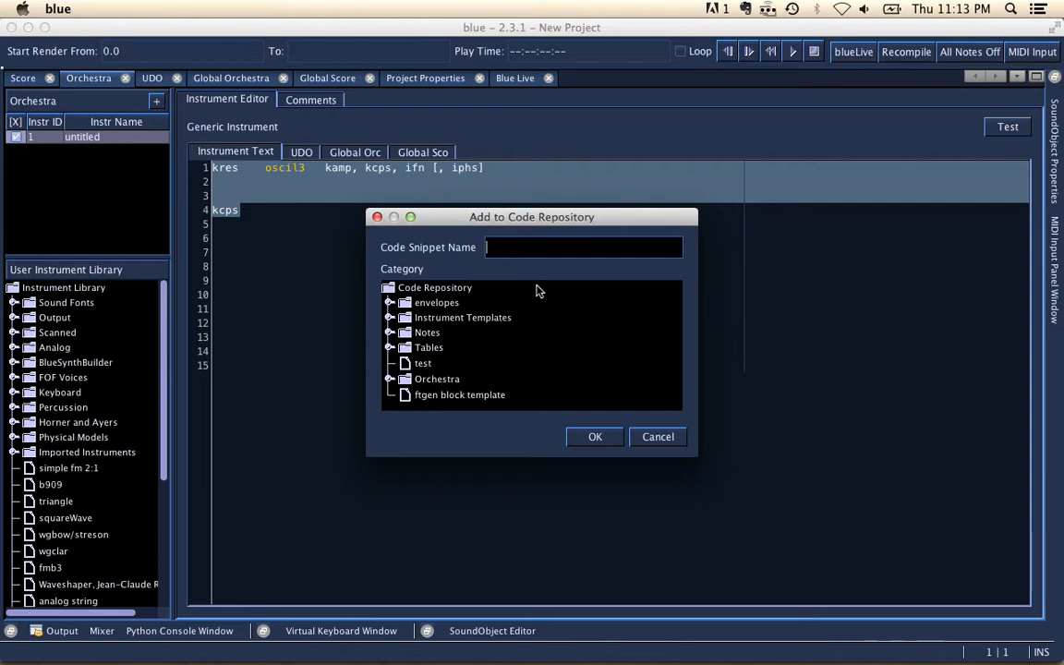
type("Test")
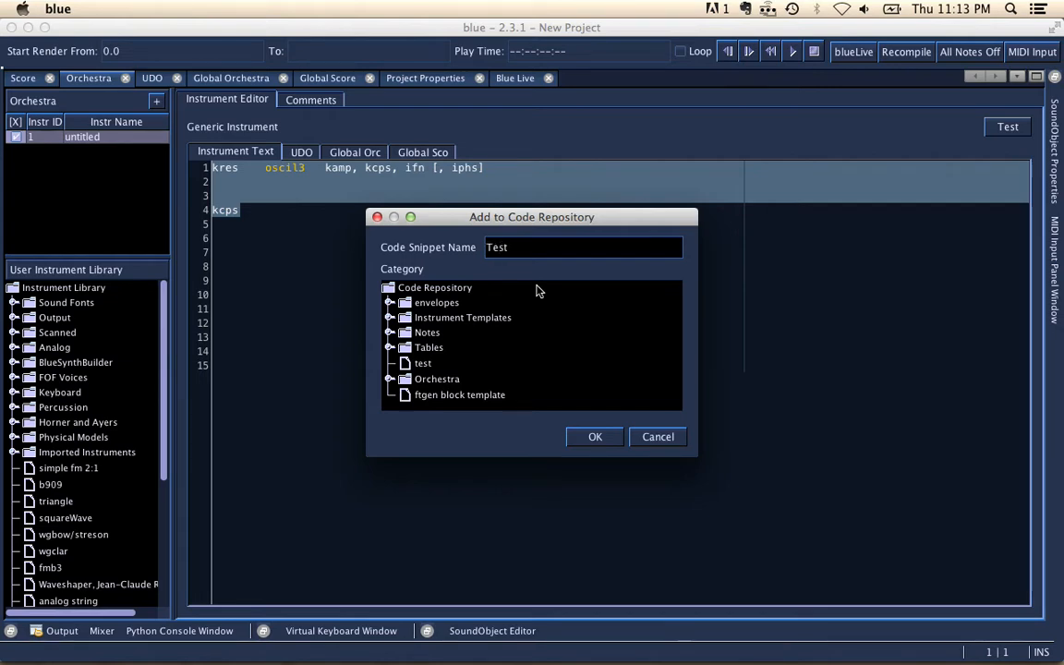
type("Video")
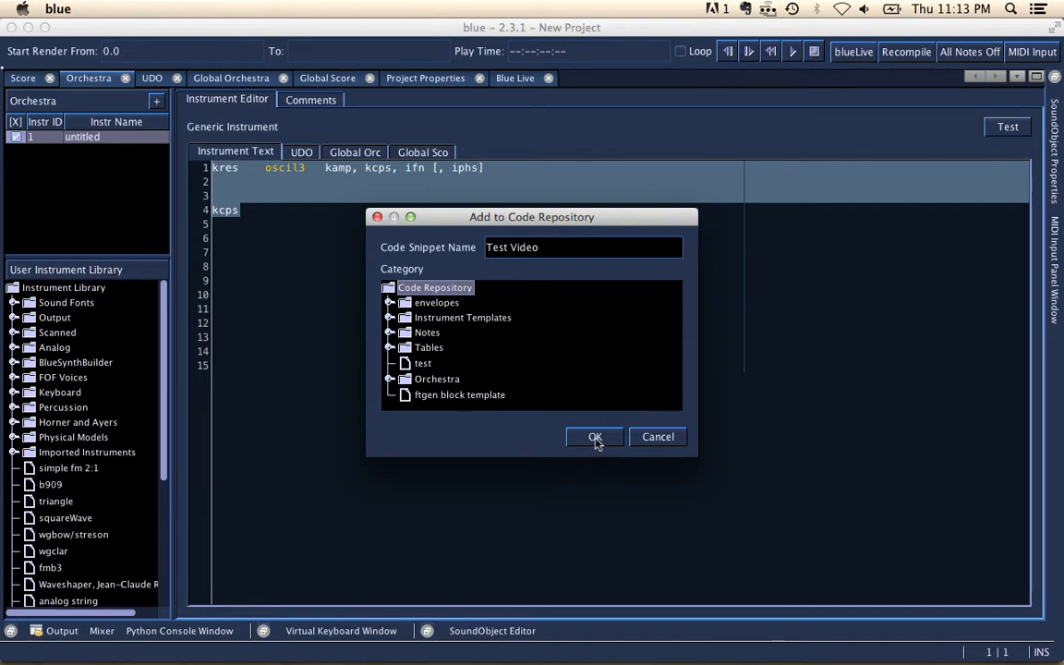
left_click(595, 436)
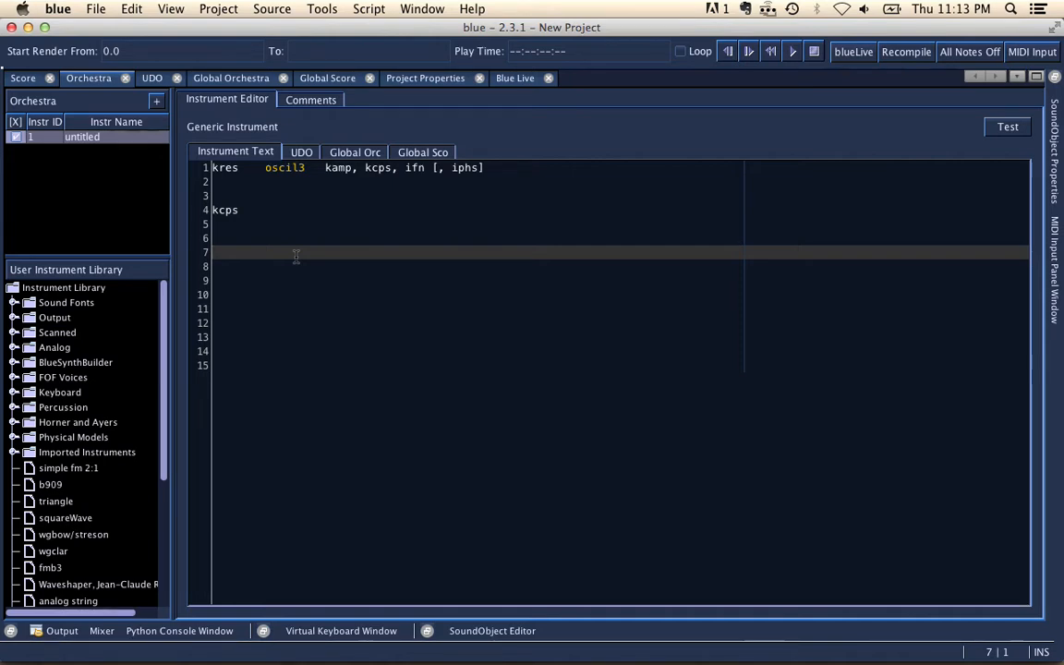
Insert the Custom > Test Video snippet, repeating the oscil3 and kcps lines
right_click(296, 255)
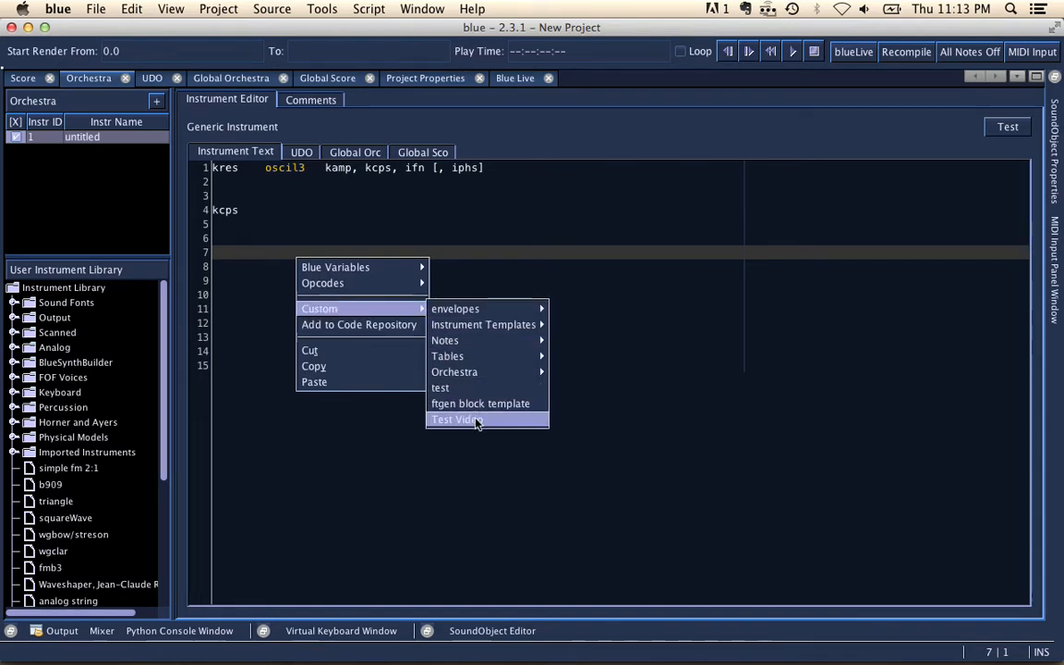
left_click(458, 420)
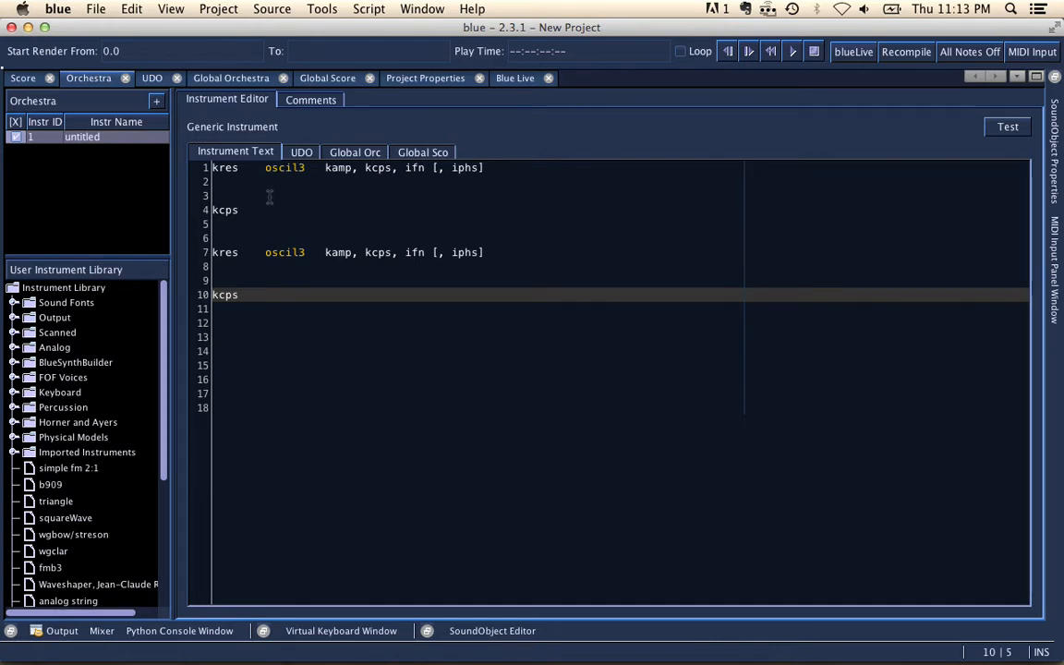
left_click(321, 8)
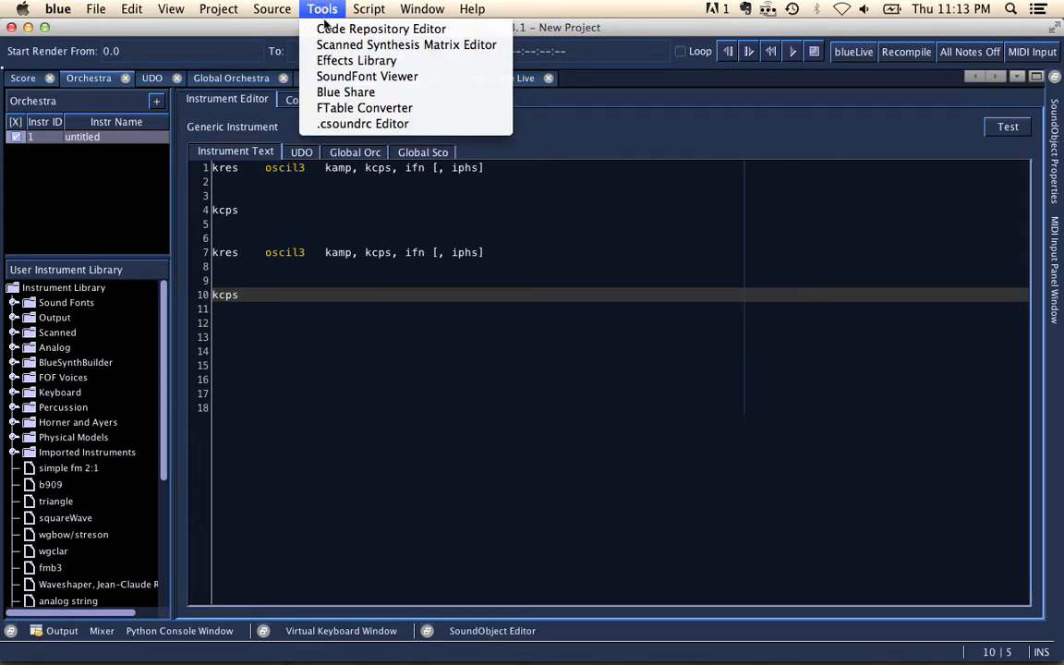
mouse_move(381, 30)
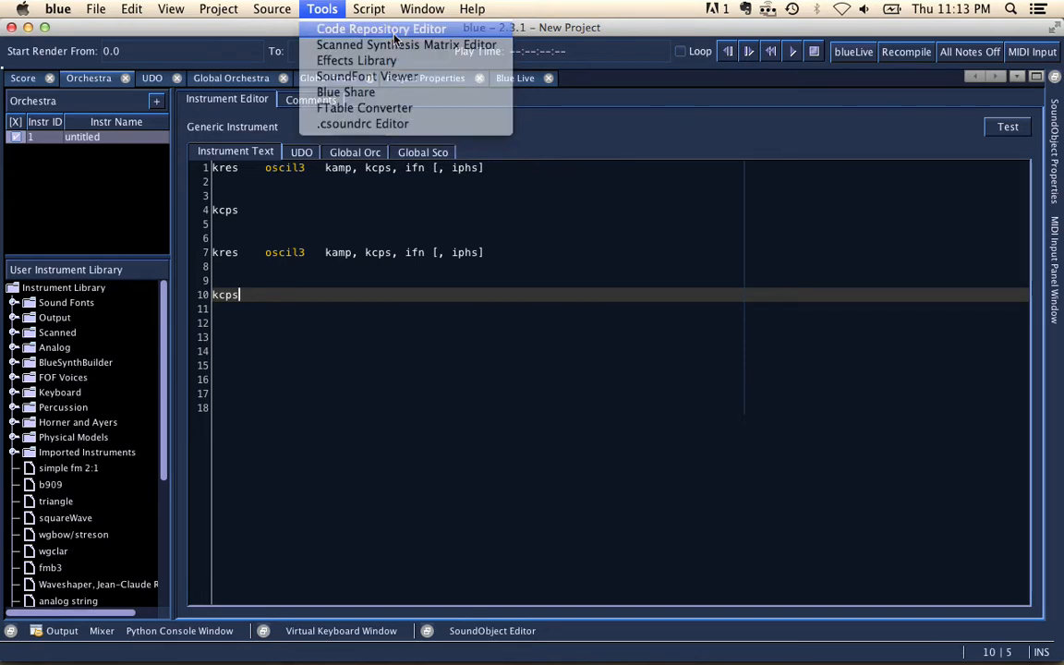
left_click(380, 30)
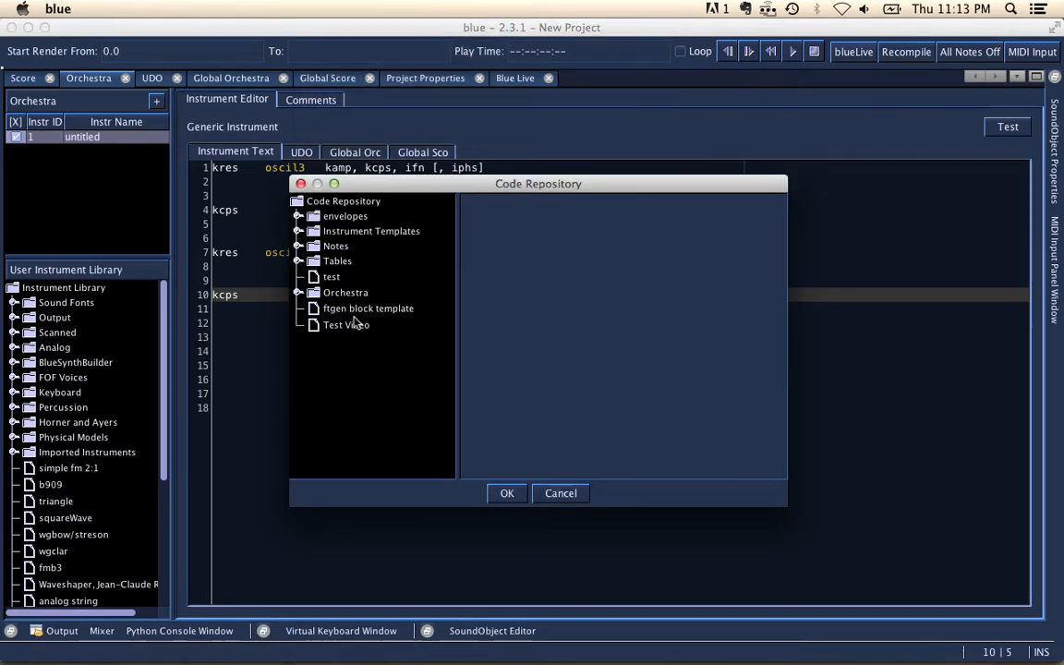
left_click(347, 325)
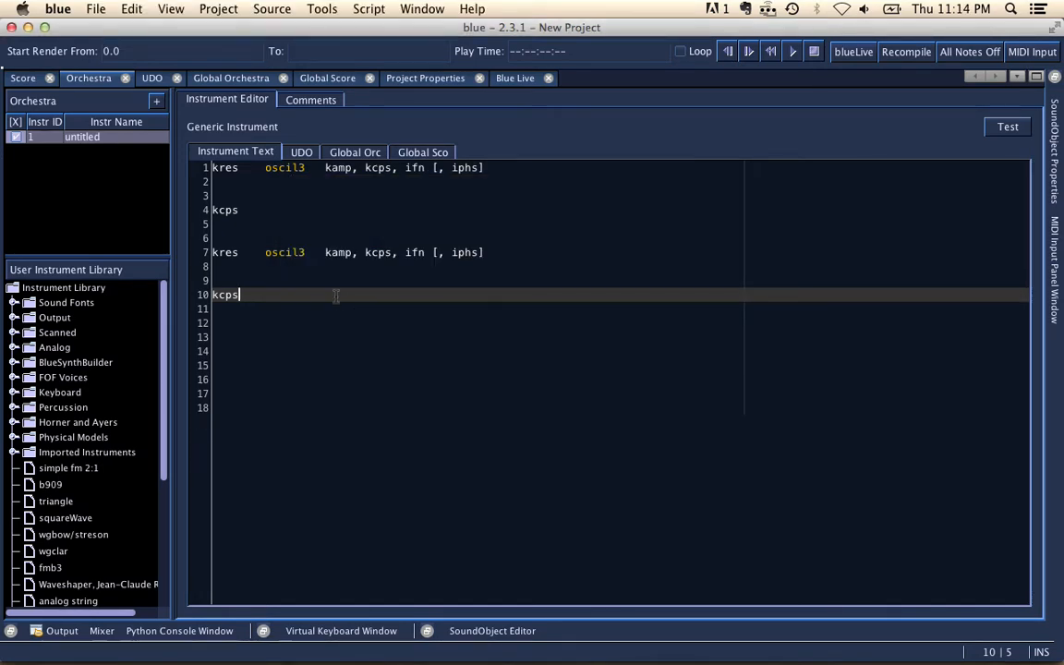
right_click(321, 333)
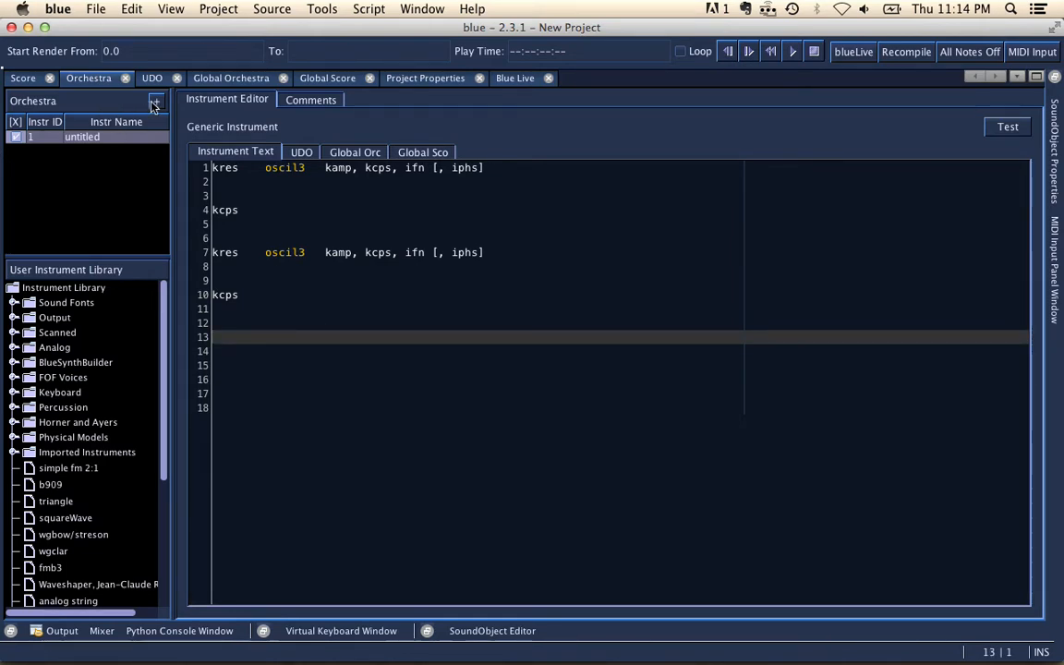
Add a BlueSynthBuilder instrument with a knob whose objectName is knob1, showing its code
left_click(155, 100)
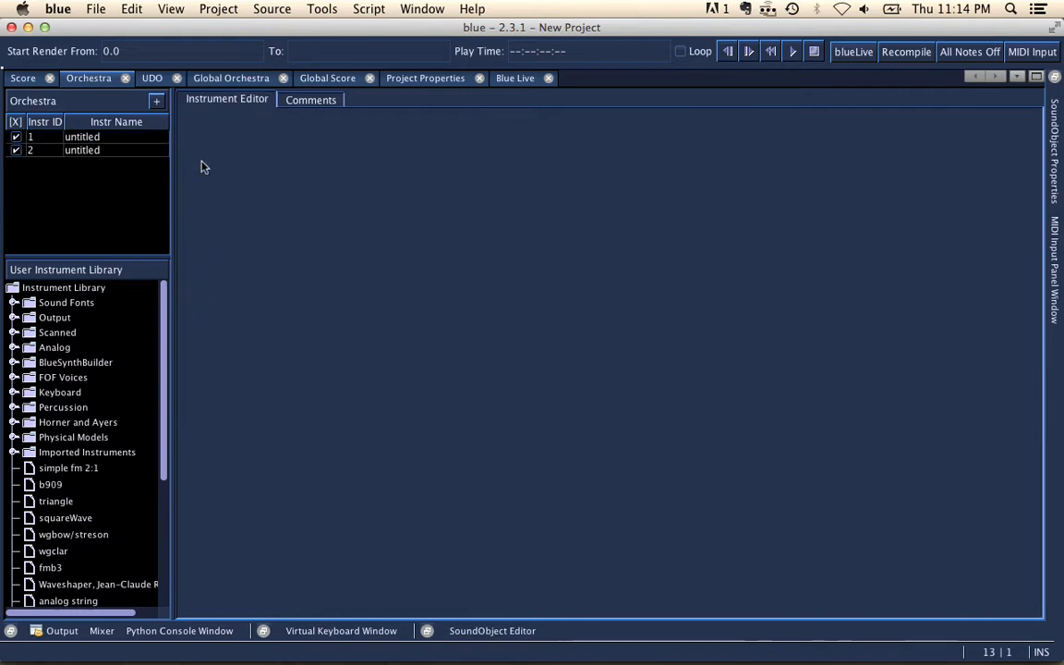
left_click(82, 150)
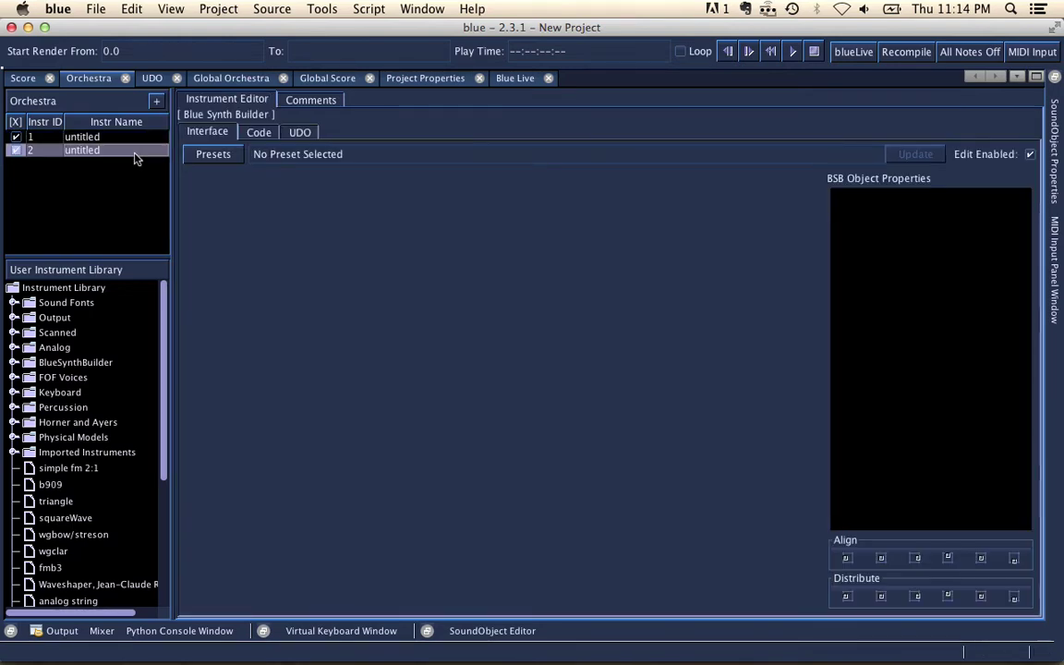
mouse_move(303, 212)
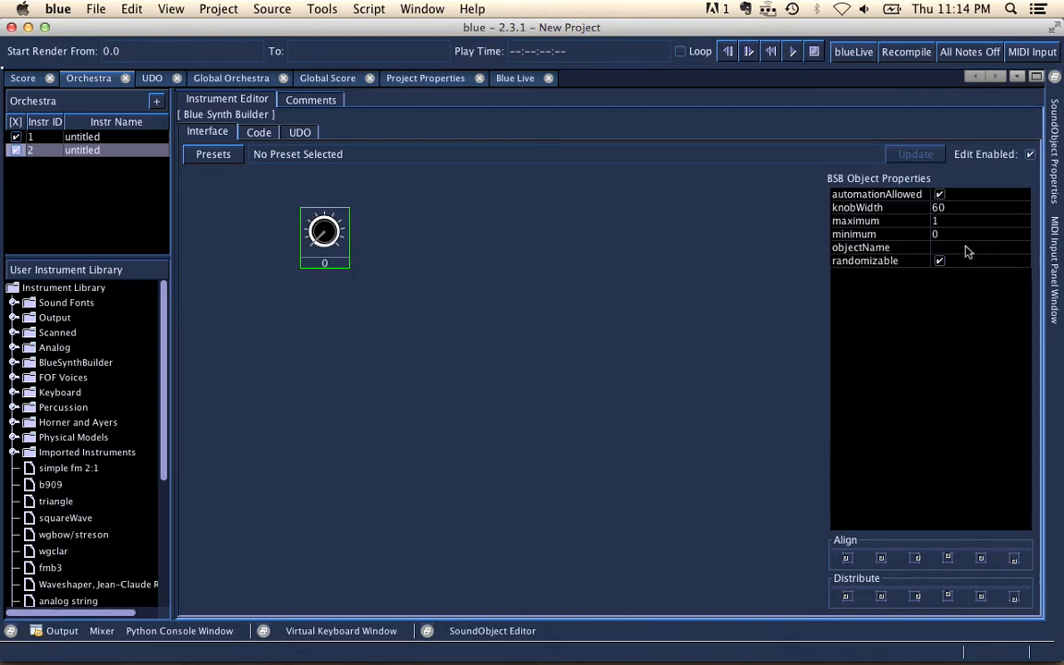
left_click(970, 247)
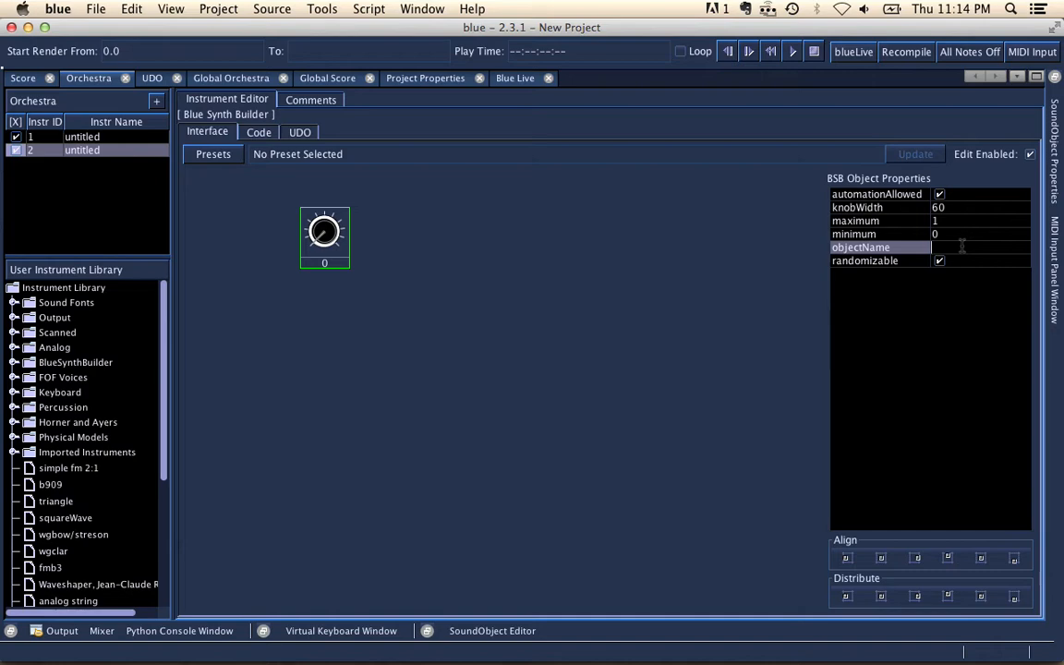
type("knob")
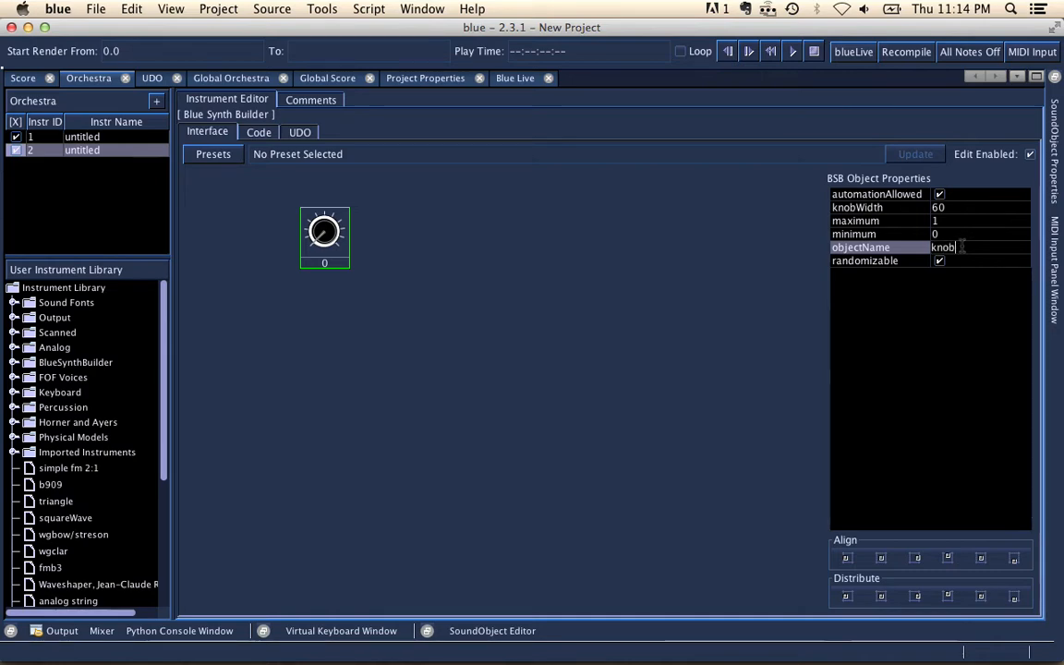
left_click(259, 133)
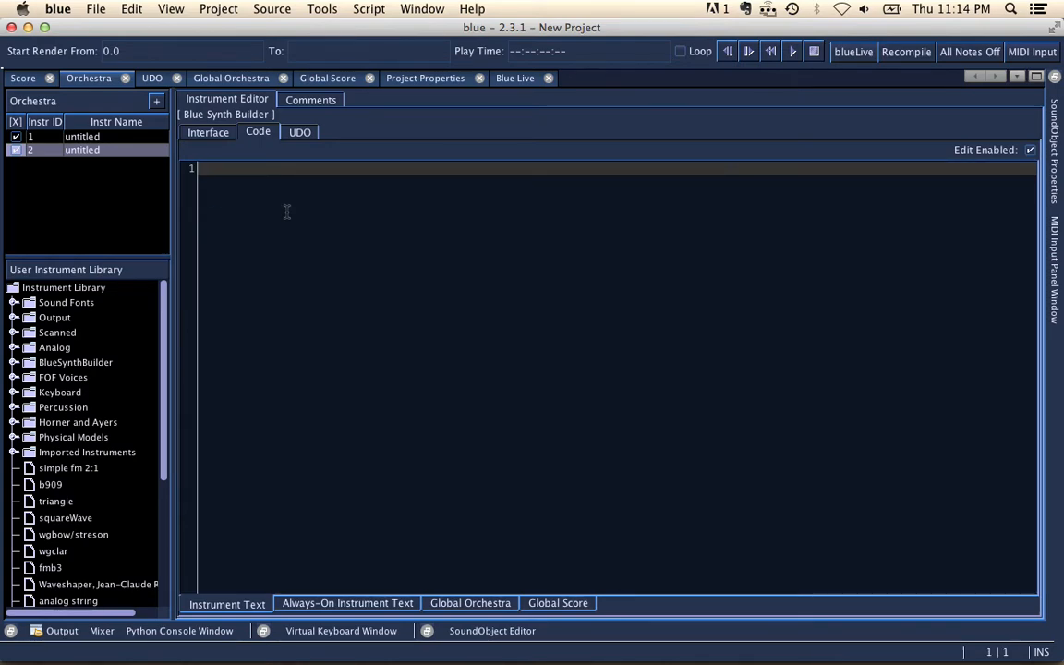
Write 'aout vco2 .5, <knob1>' using the knob1 completion
type("vco2")
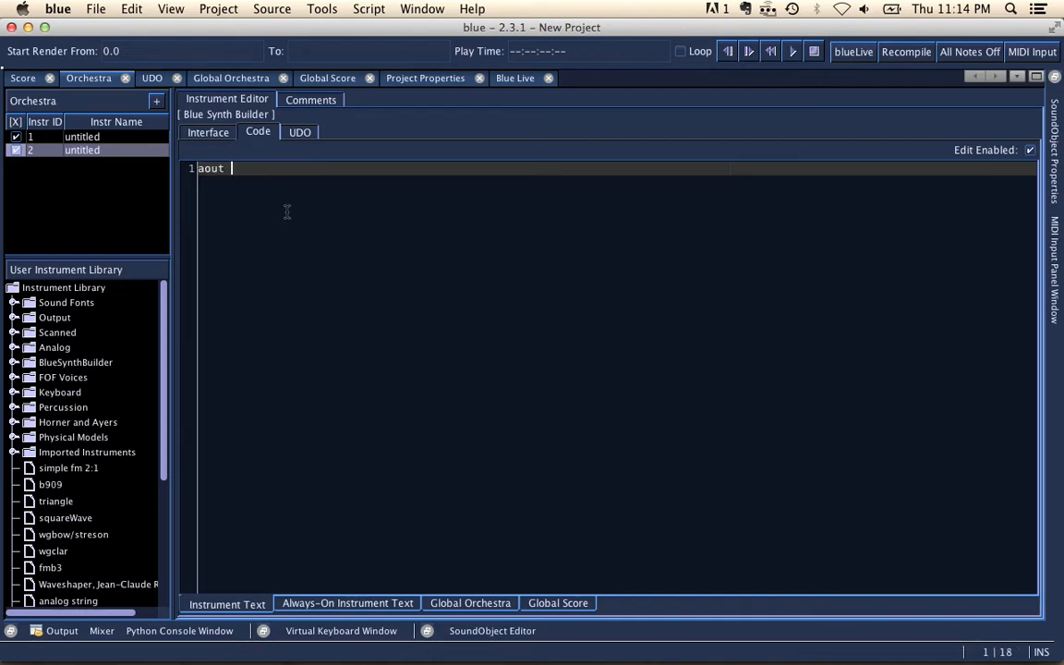
type("vco2")
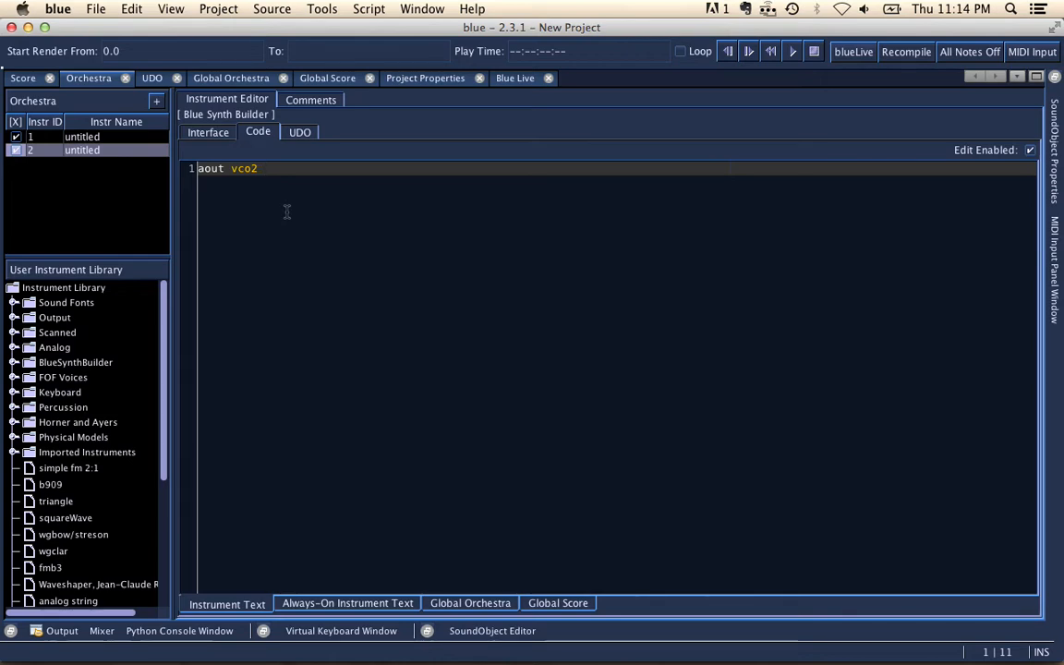
type("4")
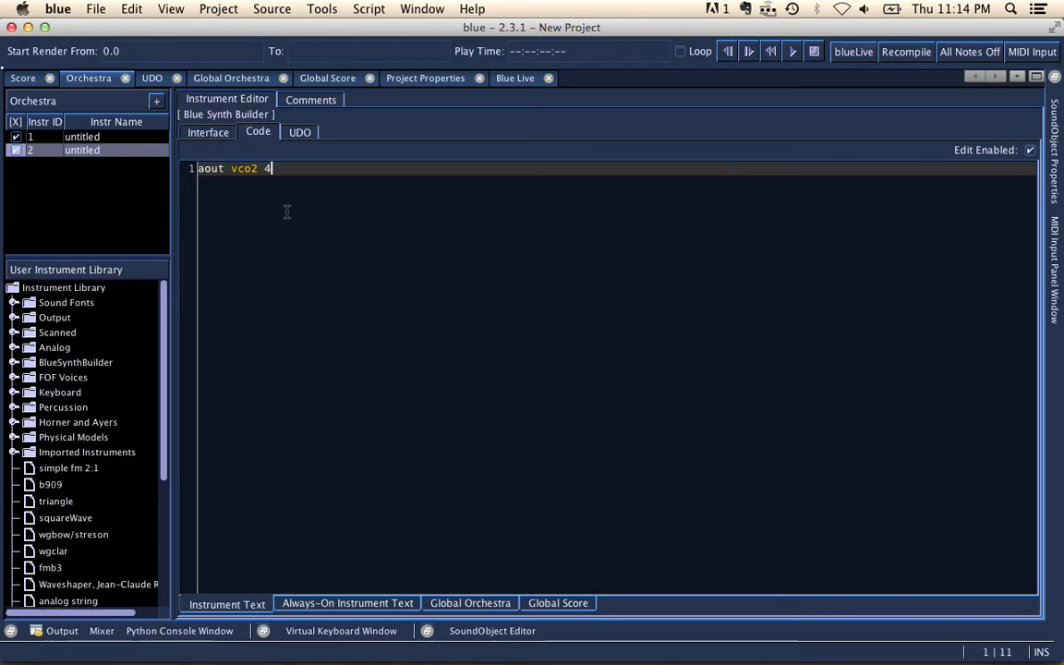
type(".5,")
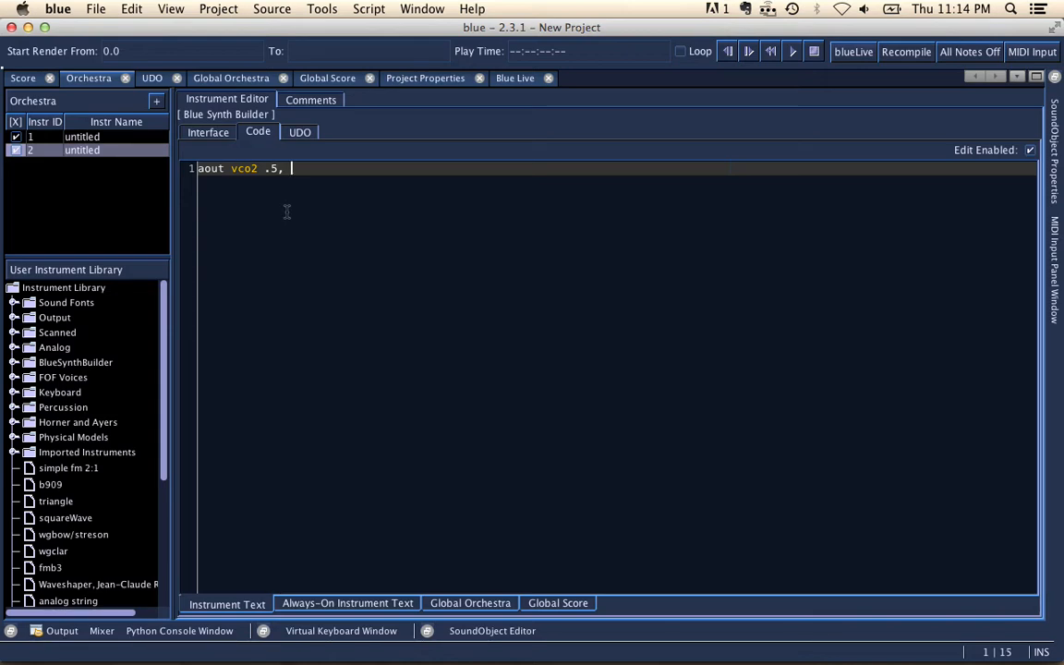
type("<")
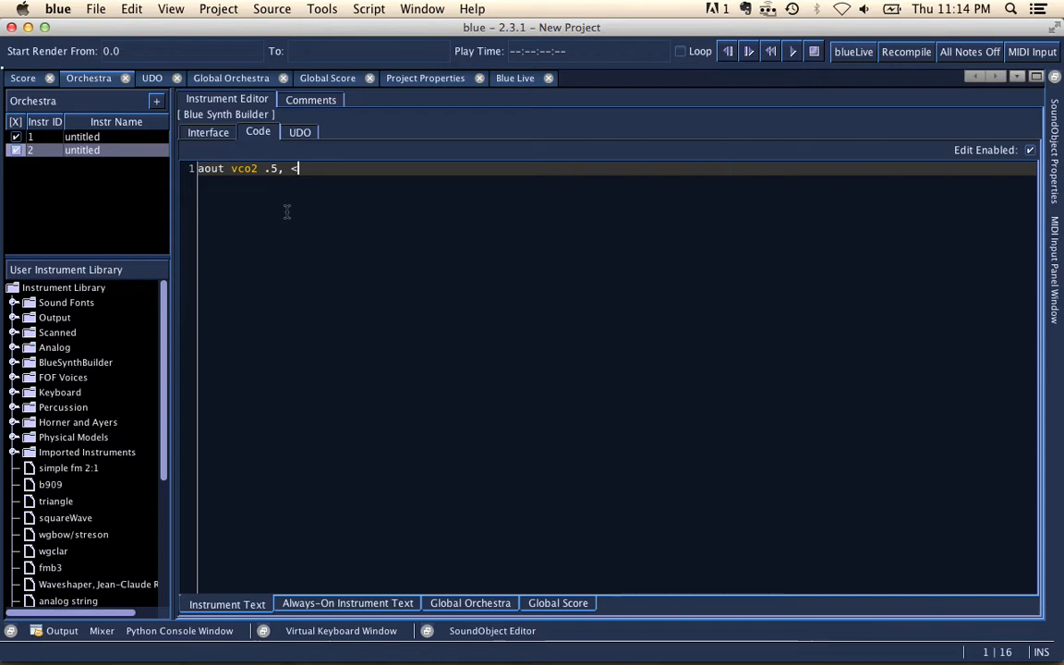
type("<")
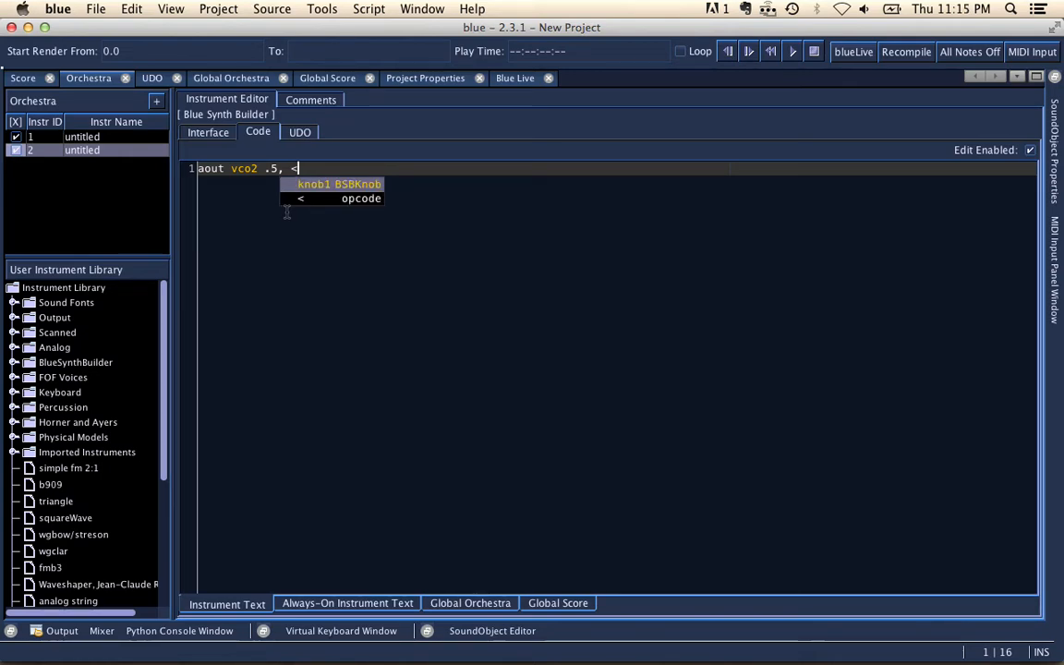
type("knob1>")
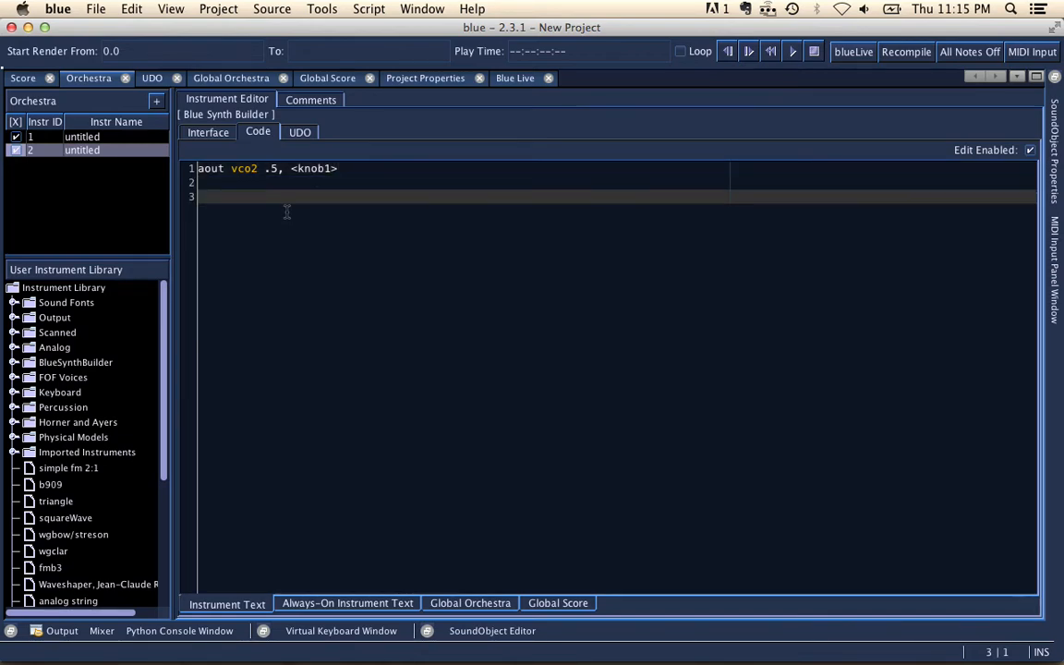
mouse_move(306, 226)
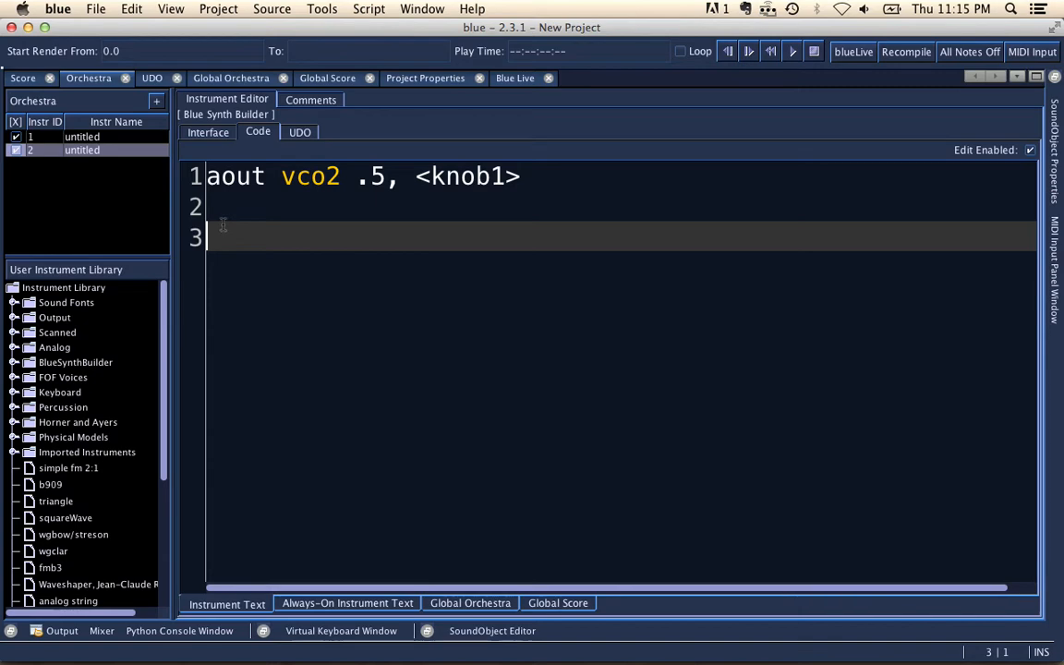
Show blue's Preferences on the general settings with the work directory
left_click(58, 8)
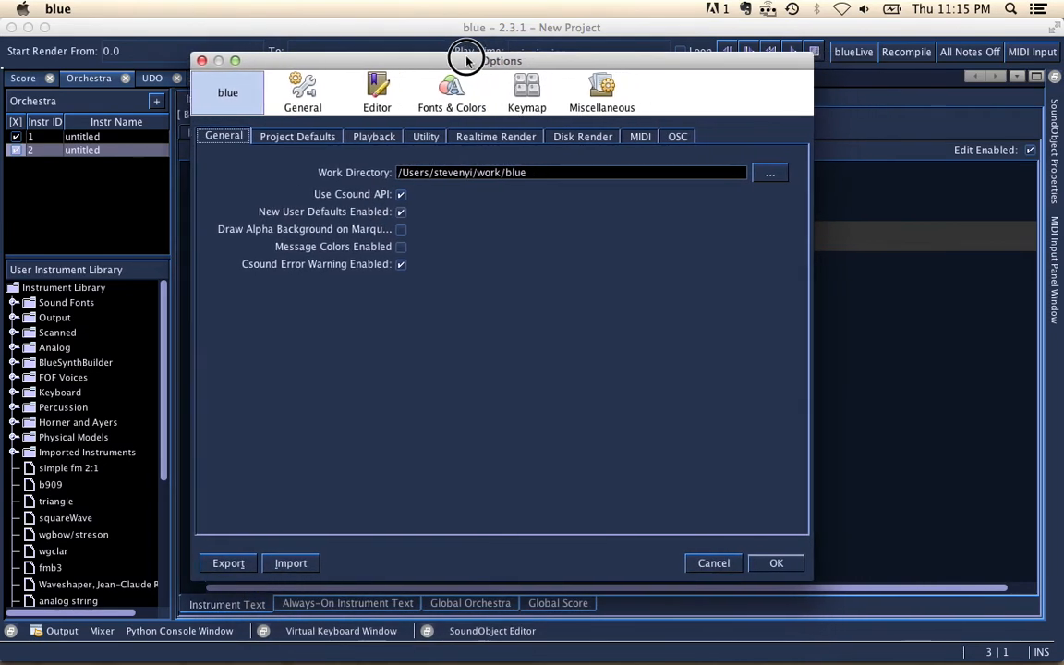
Show the Editor settings for code folding, camel case navigation and search
left_click(361, 92)
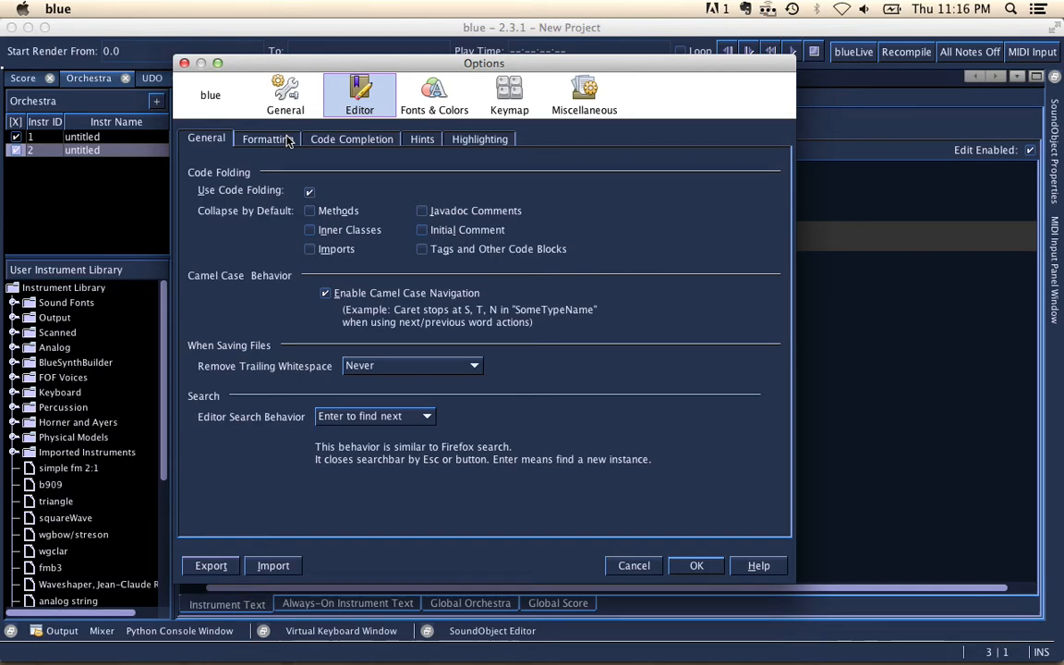
Keep Line Wrap Off in Editor Formatting, then view the Code Completion settings
left_click(266, 139)
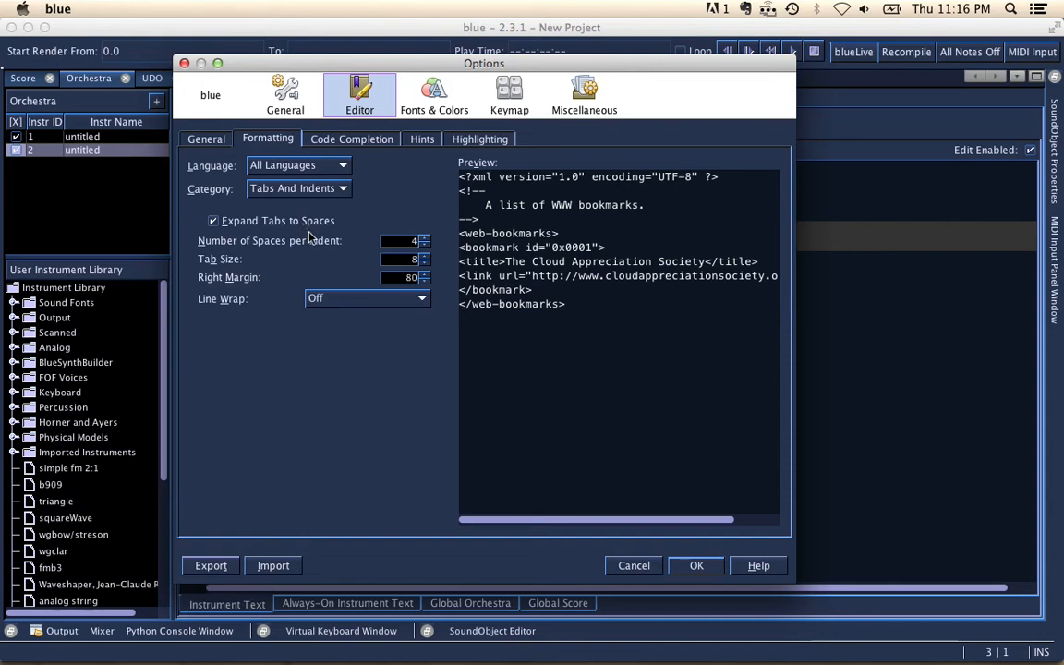
mouse_move(261, 229)
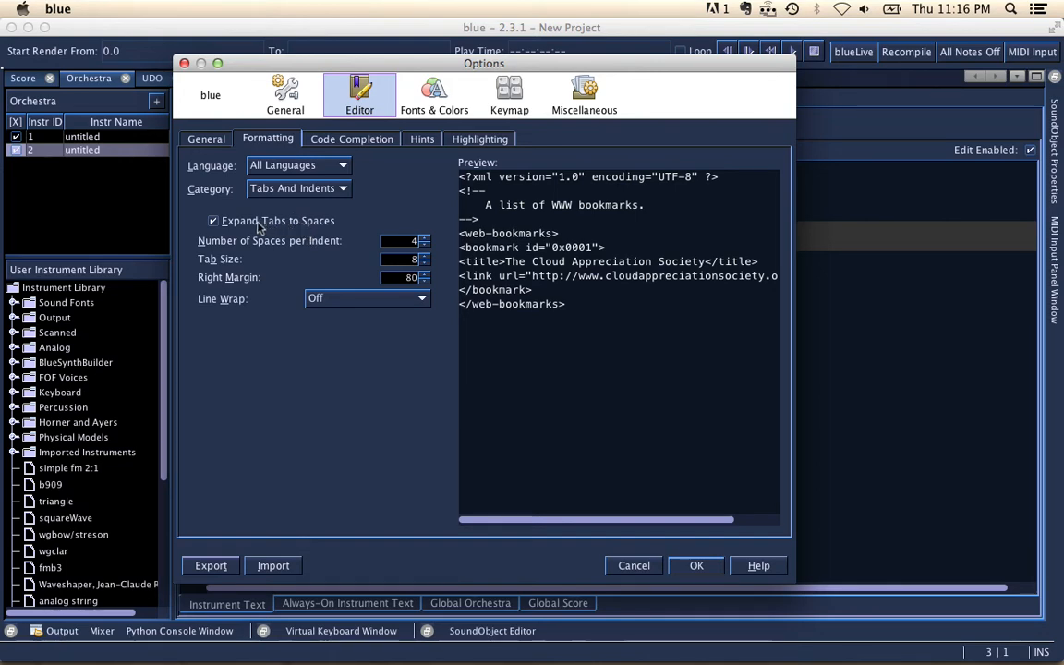
mouse_move(318, 229)
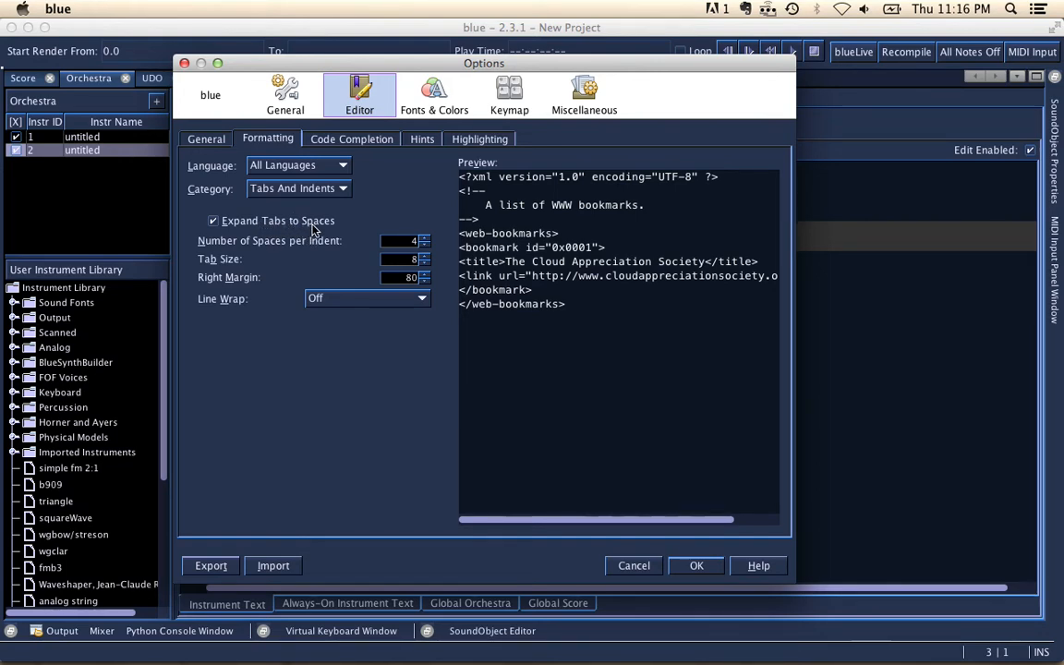
mouse_move(342, 255)
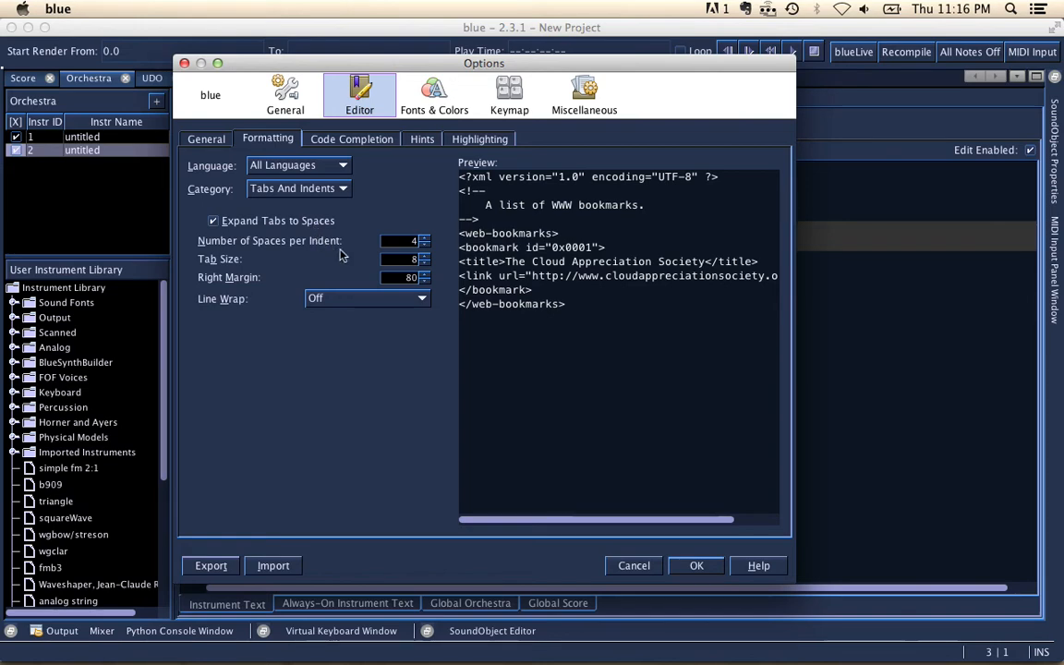
mouse_move(429, 244)
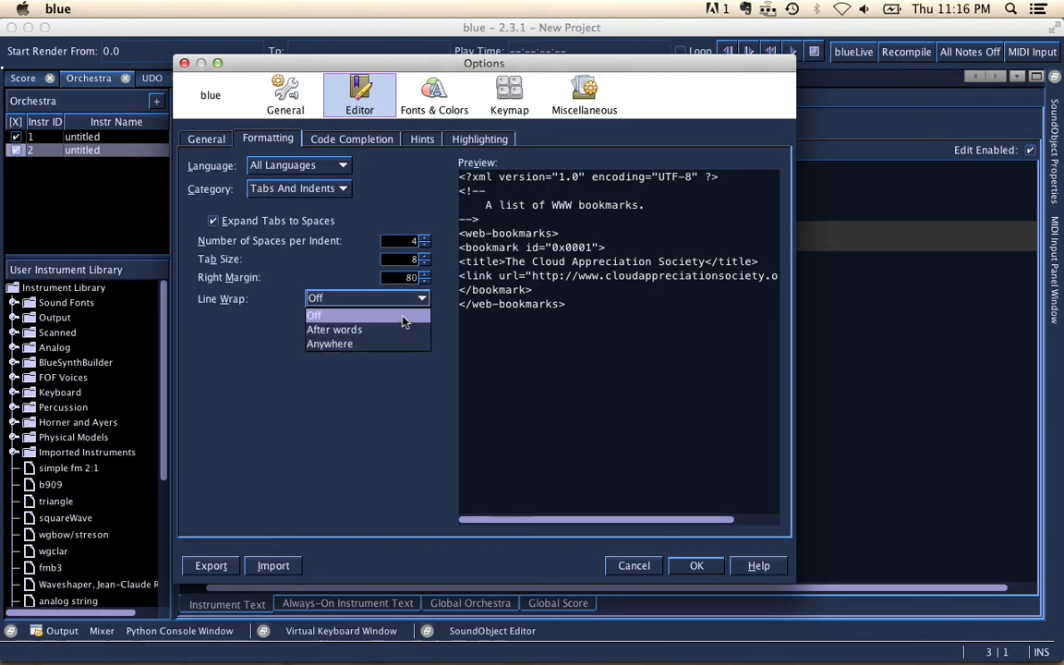
left_click(314, 314)
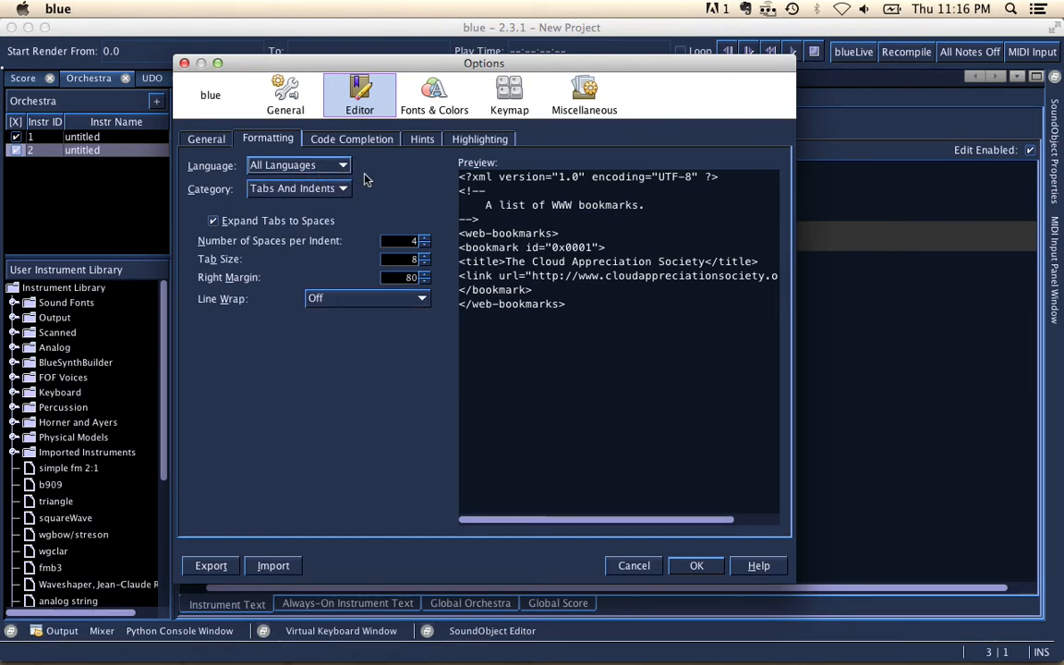
mouse_move(325, 189)
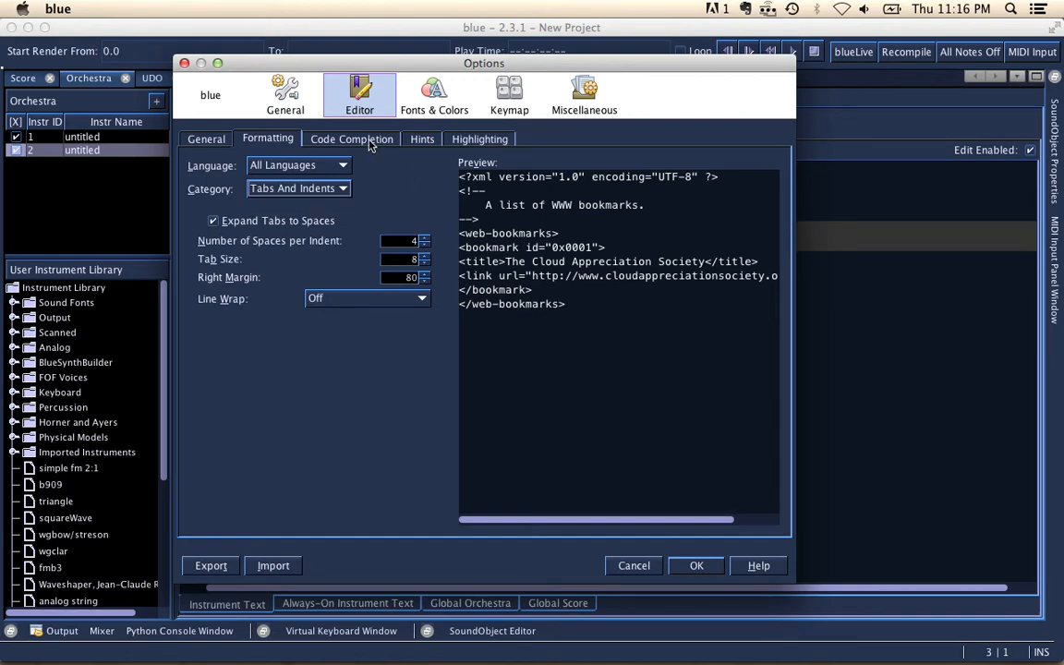
left_click(351, 138)
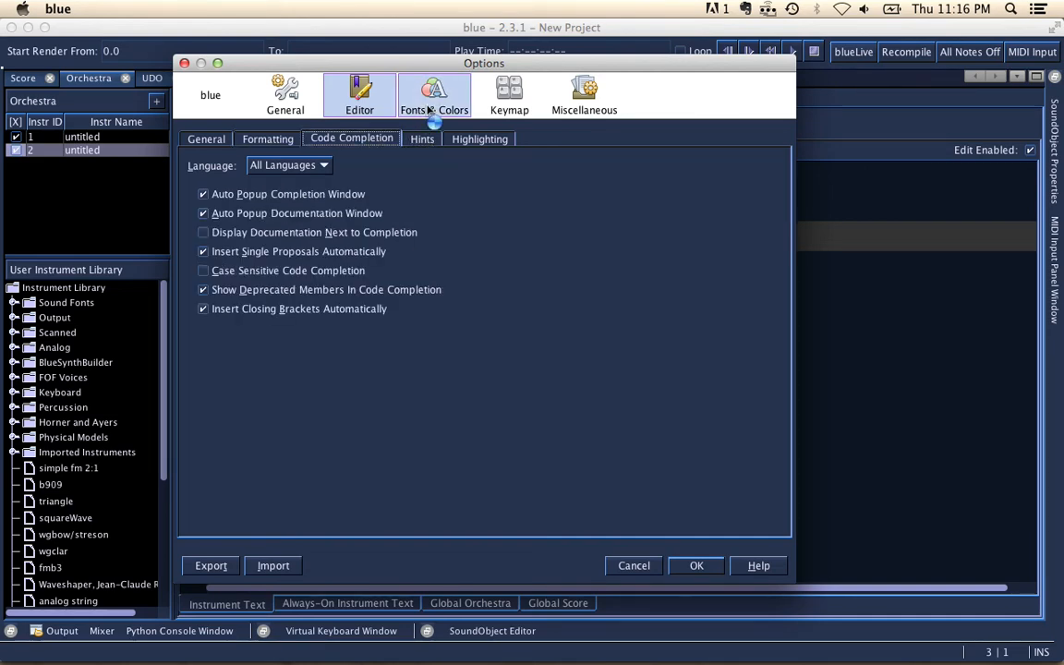
Inspect the Character and Comment colours in Fonts & Colors and list the available languages
left_click(434, 96)
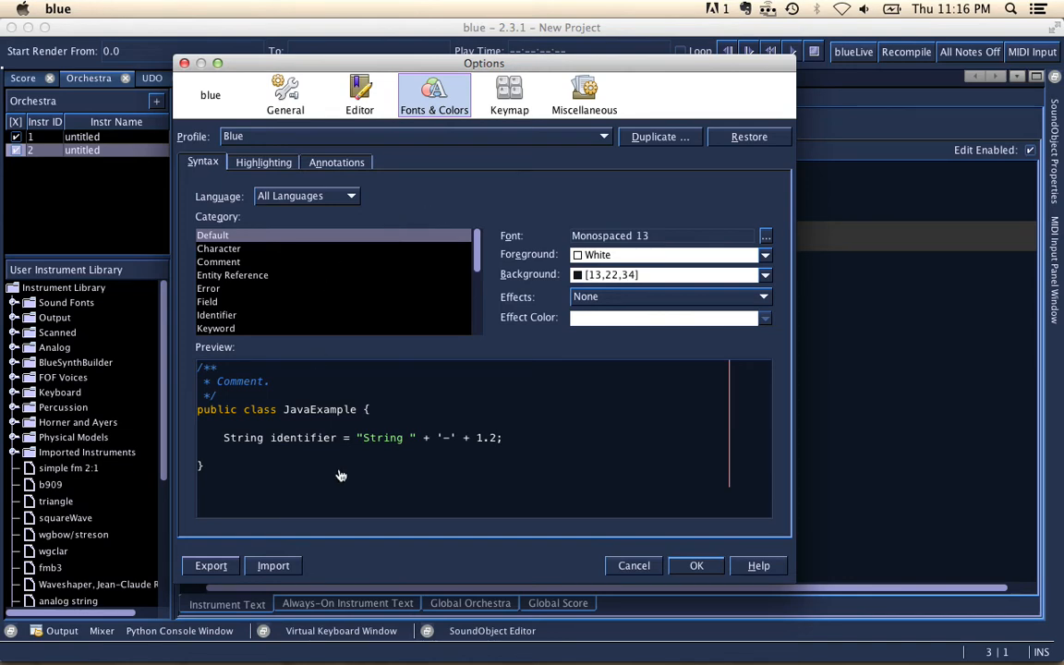
mouse_move(300, 257)
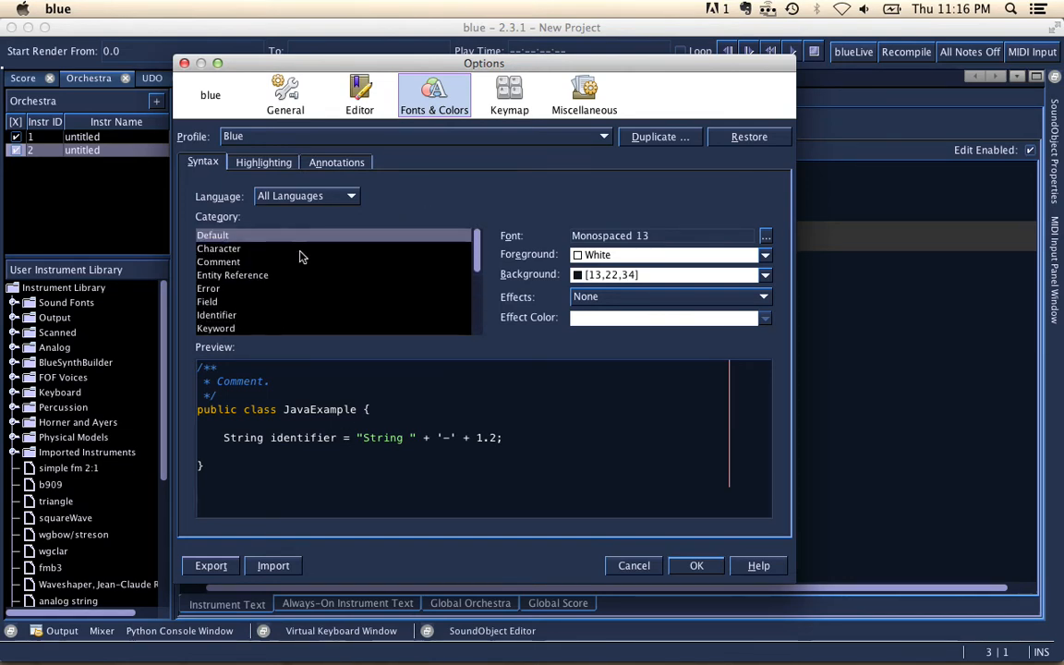
mouse_move(314, 296)
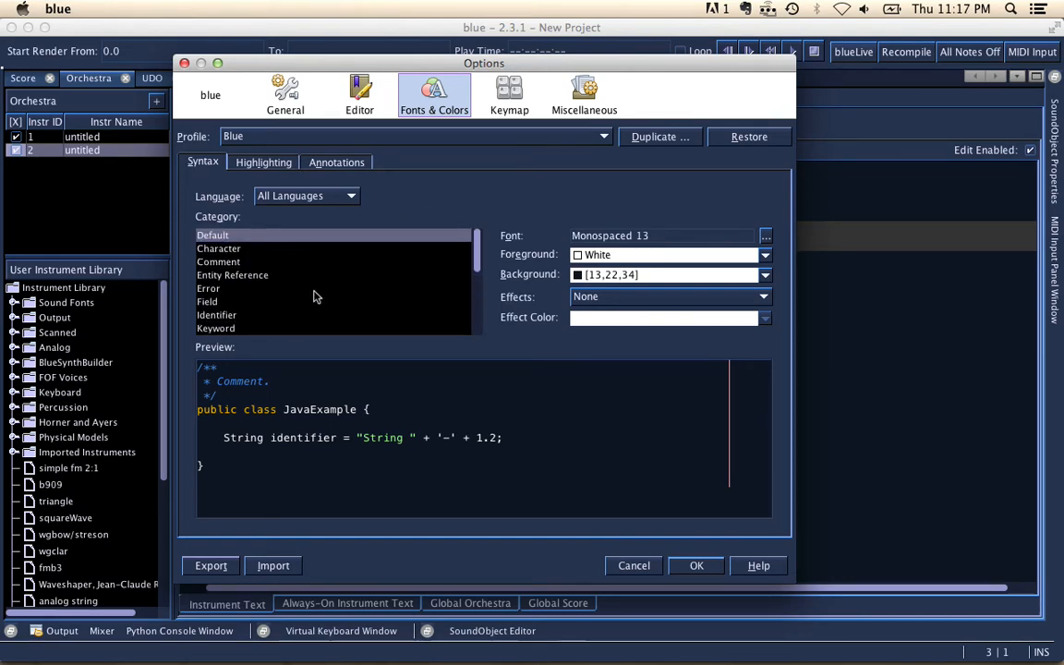
left_click(218, 248)
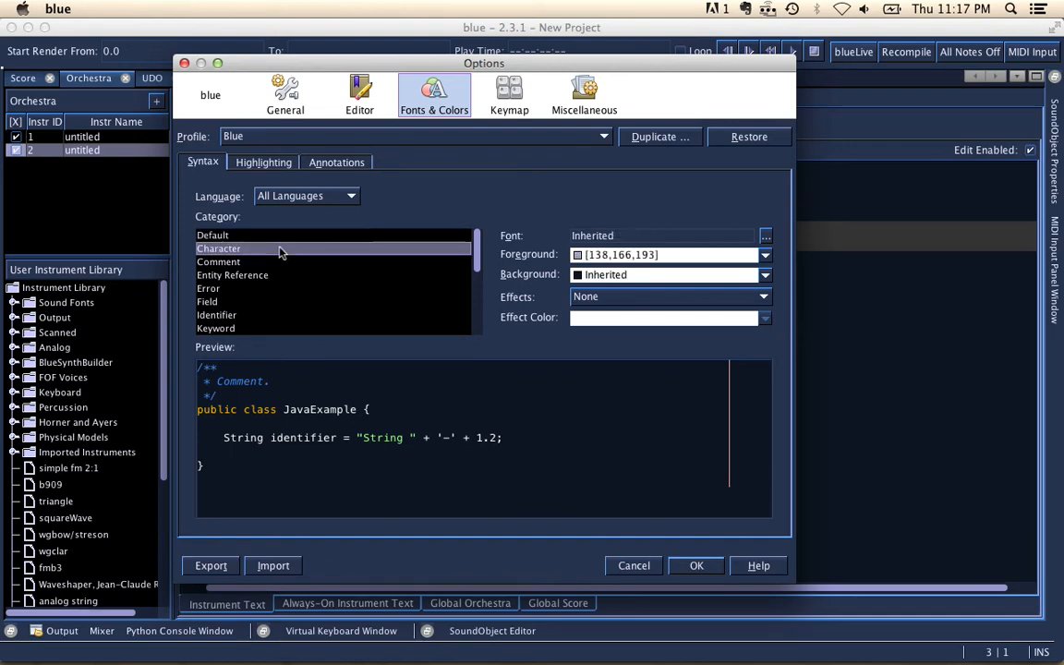
left_click(218, 262)
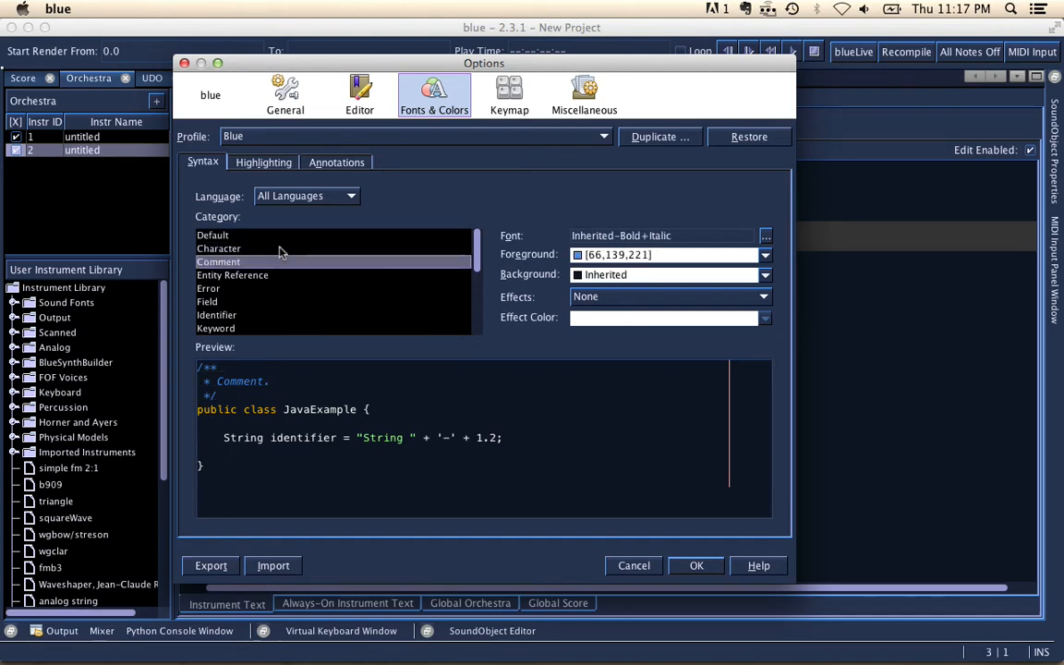
mouse_move(340, 262)
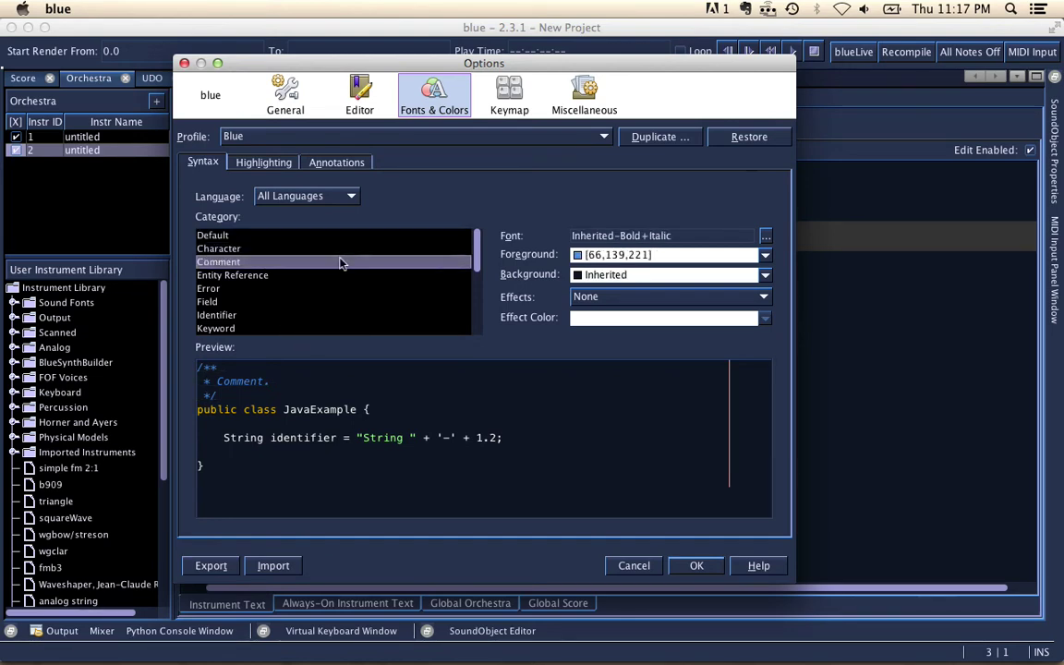
left_click(307, 196)
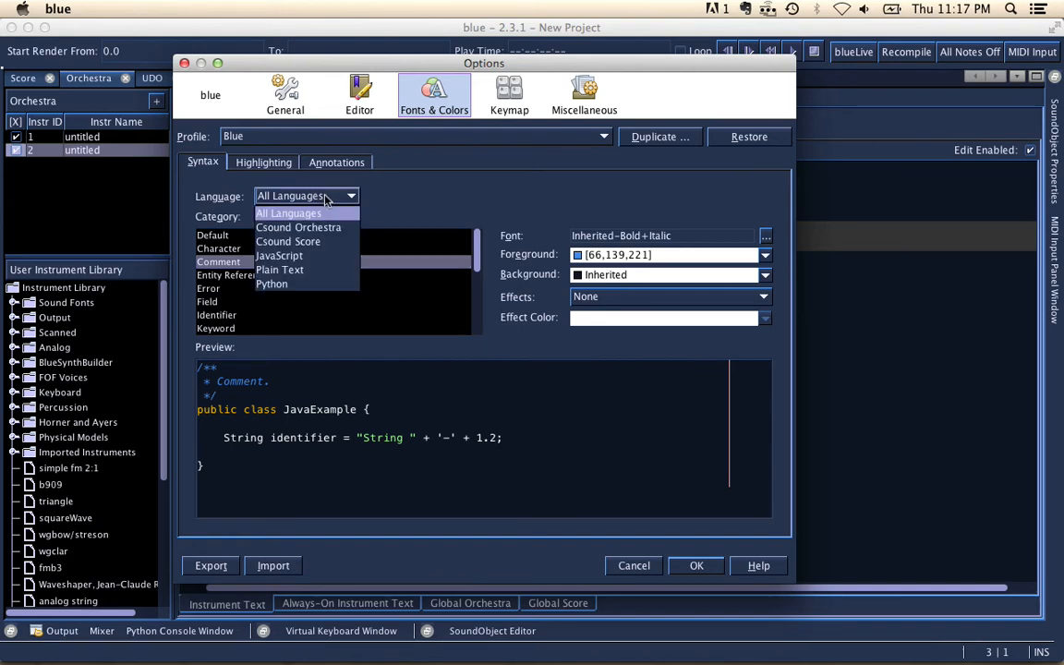
Show Csound Orchestra syntax colours and try red Whitespace foreground before restoring Inherited
left_click(298, 227)
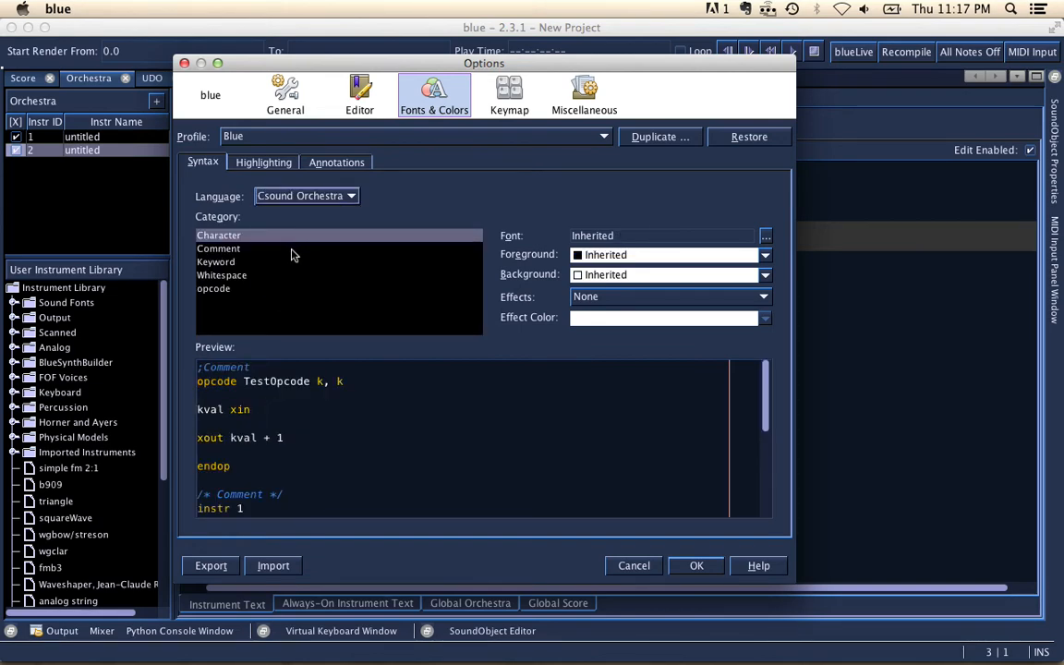
left_click(221, 273)
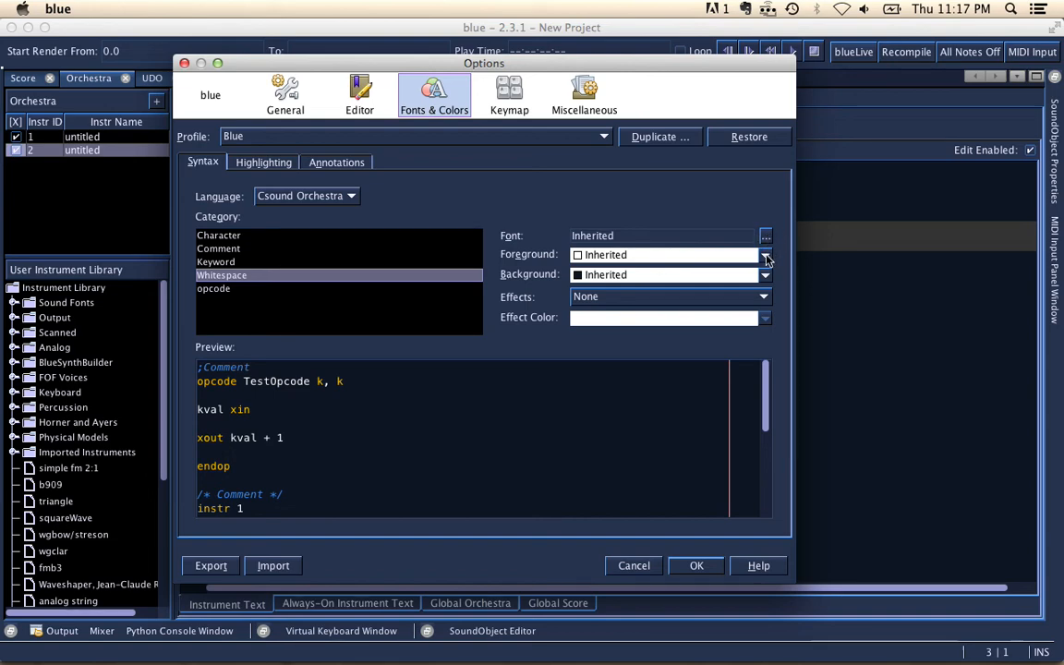
left_click(765, 255)
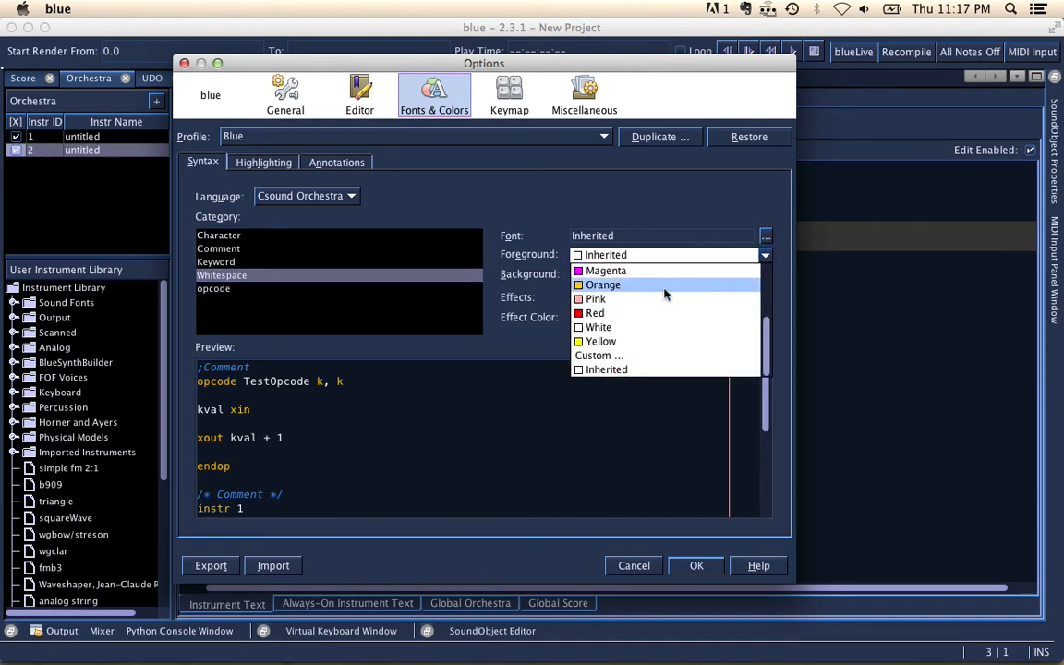
left_click(595, 312)
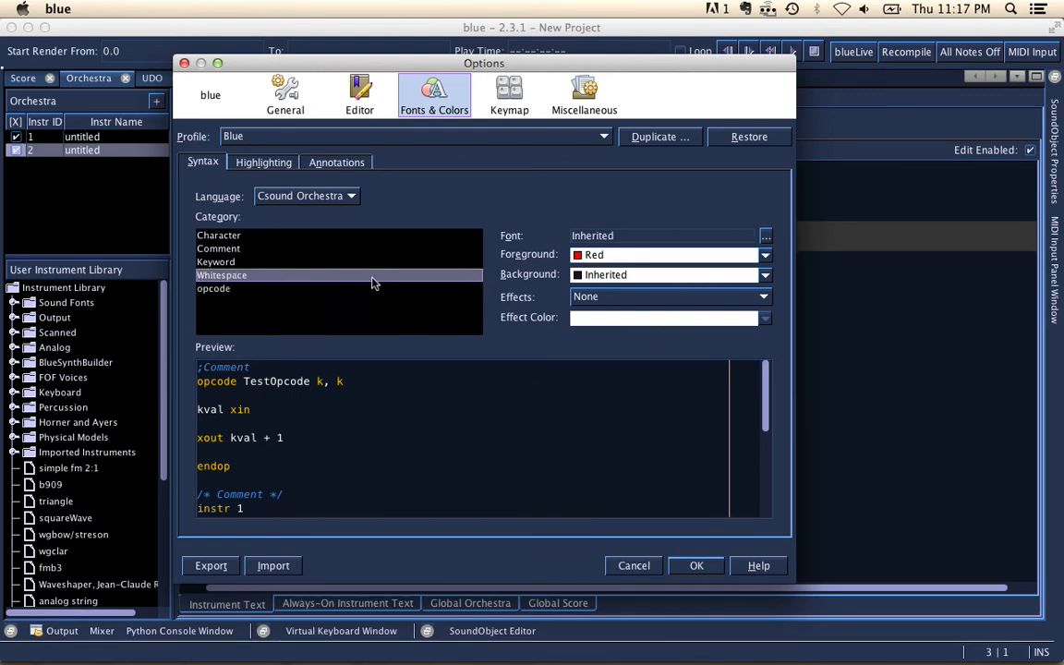
left_click(764, 255)
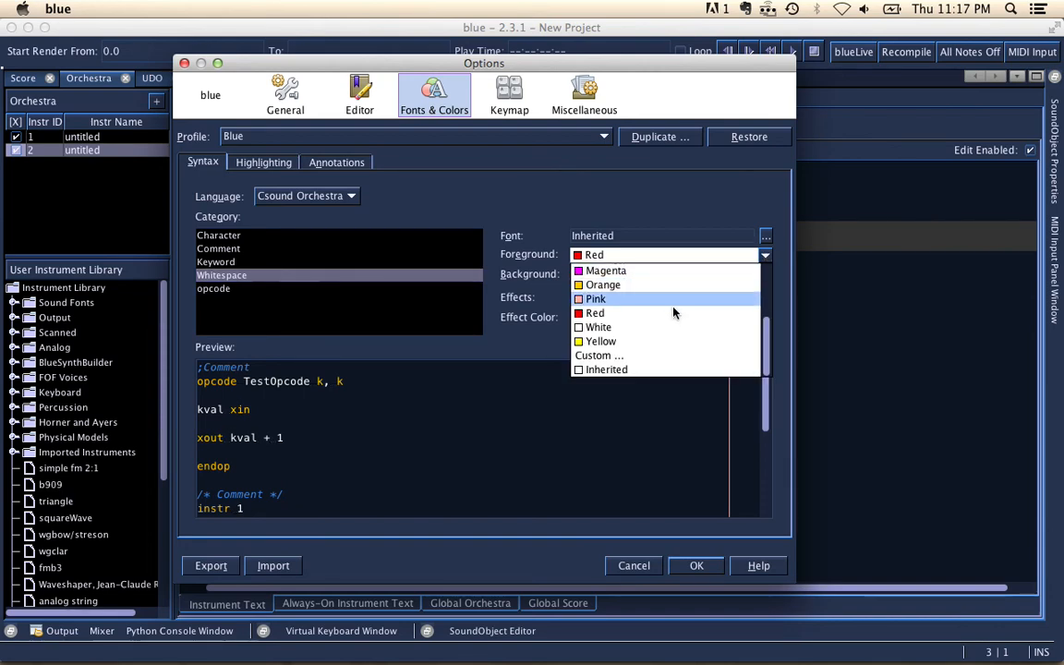
left_click(606, 370)
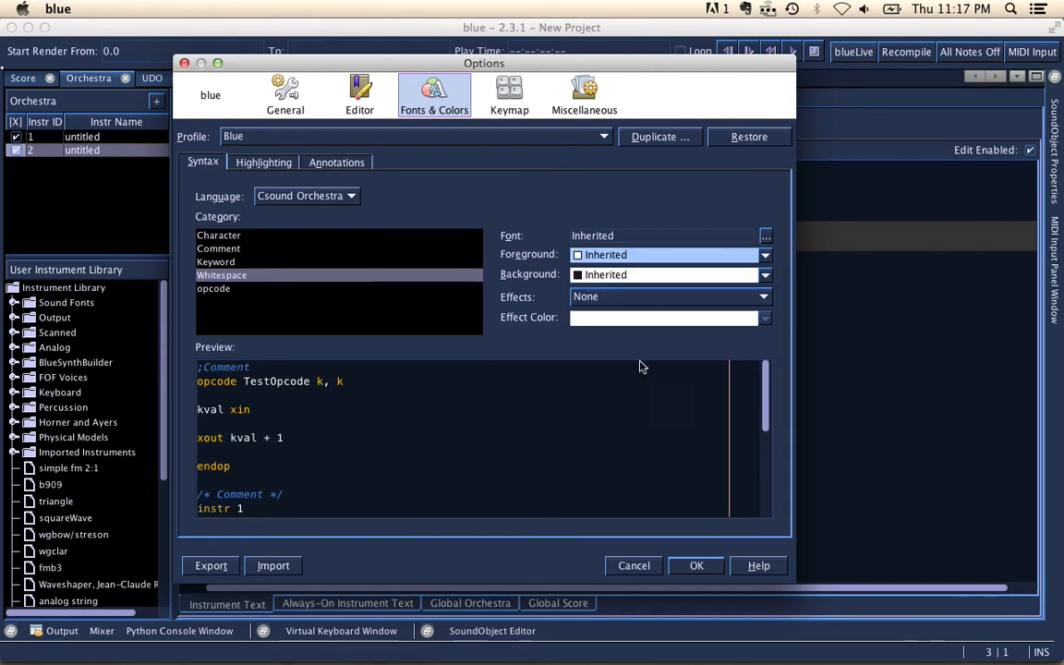
Try an orange Whitespace background, restore it to Inherited, and list the languages again
left_click(765, 273)
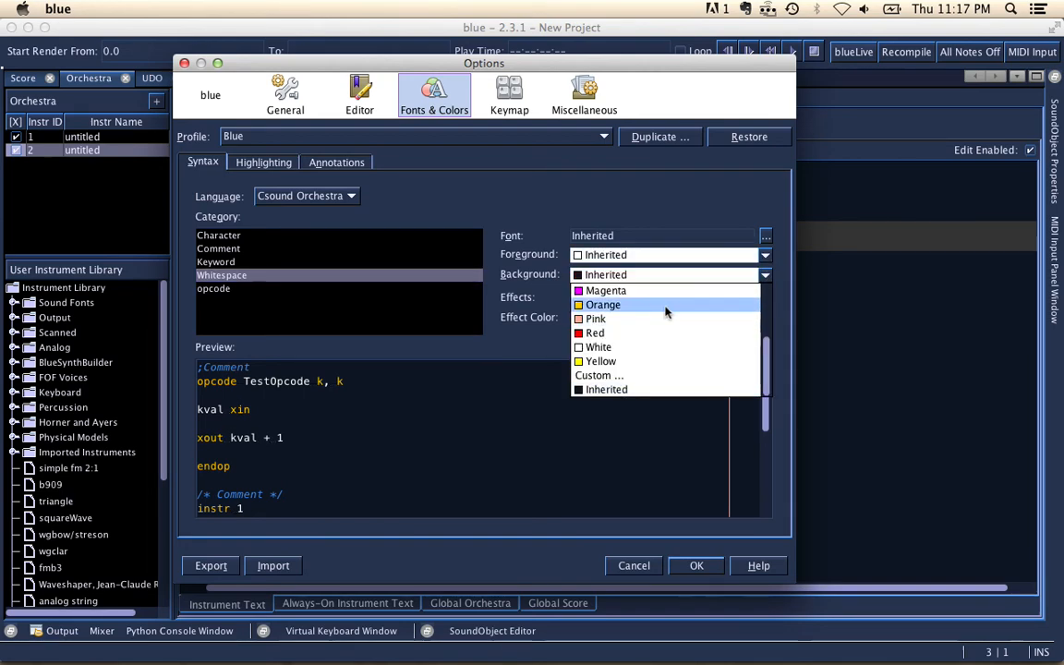
left_click(602, 305)
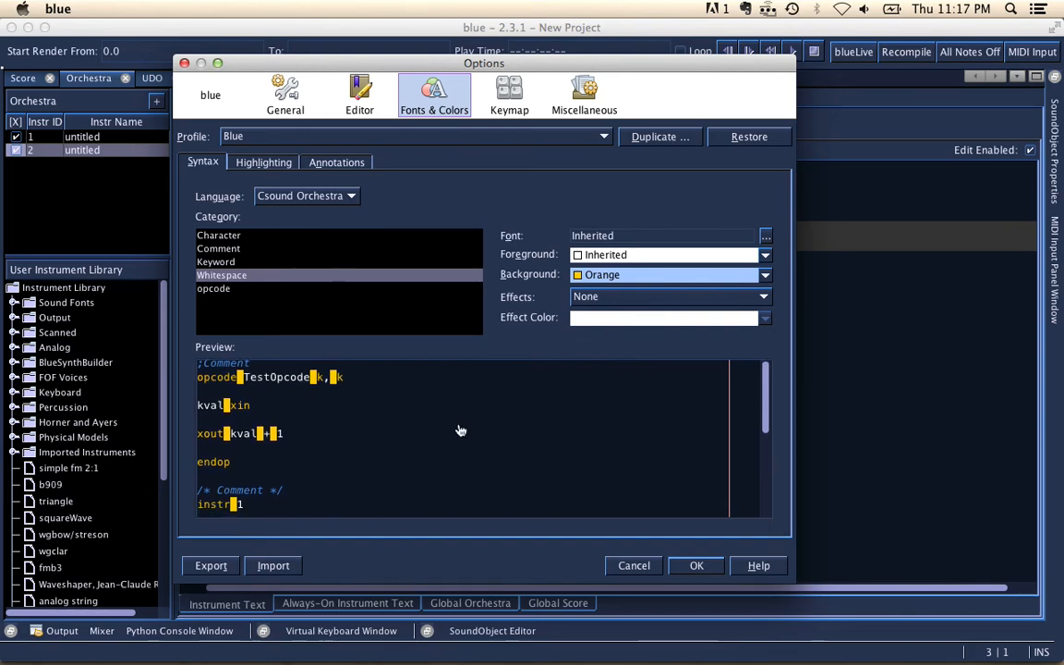
scroll("down", 3)
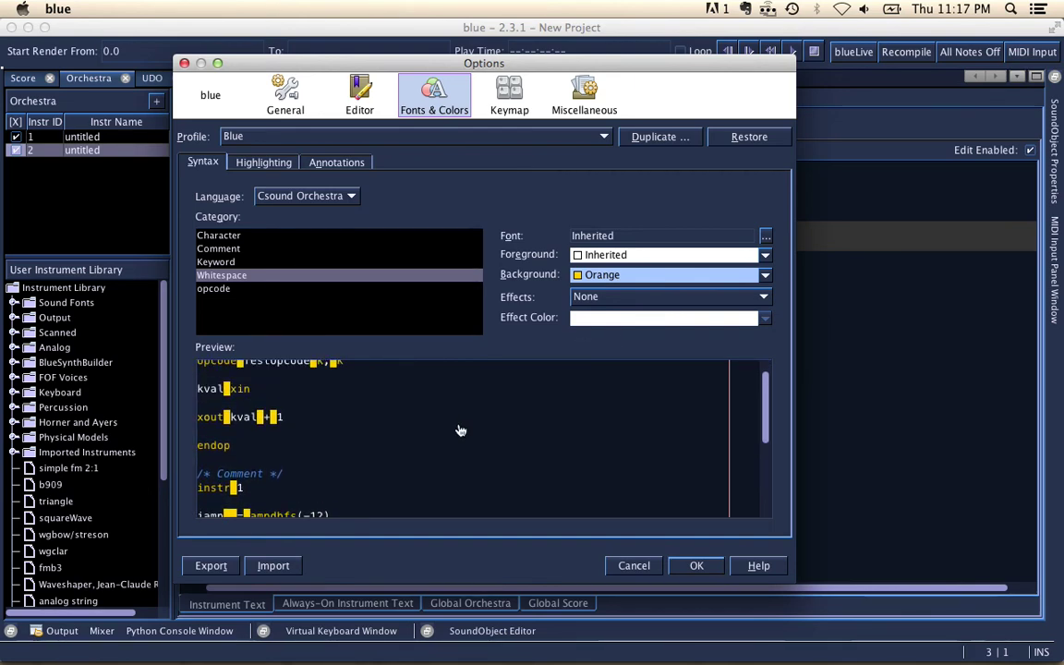
left_click(765, 273)
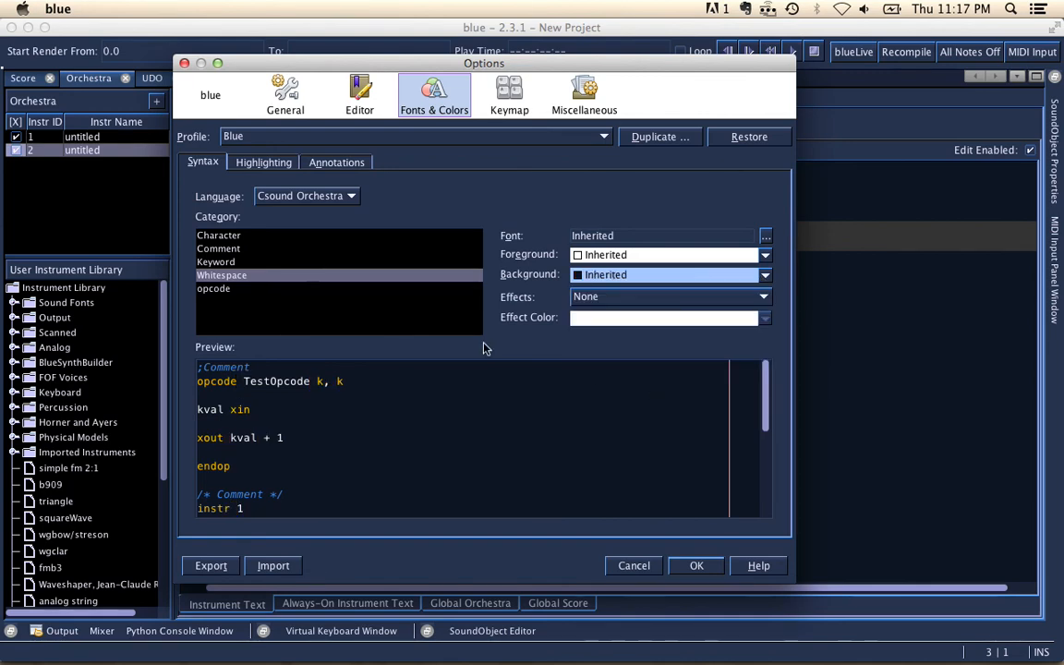
left_click(305, 196)
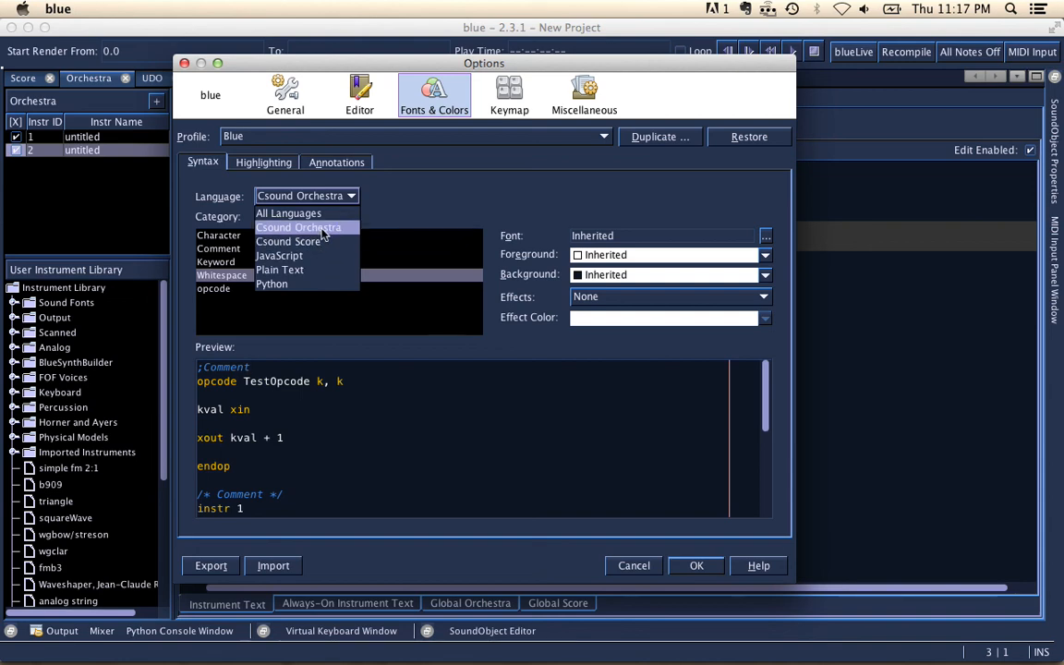
mouse_move(303, 285)
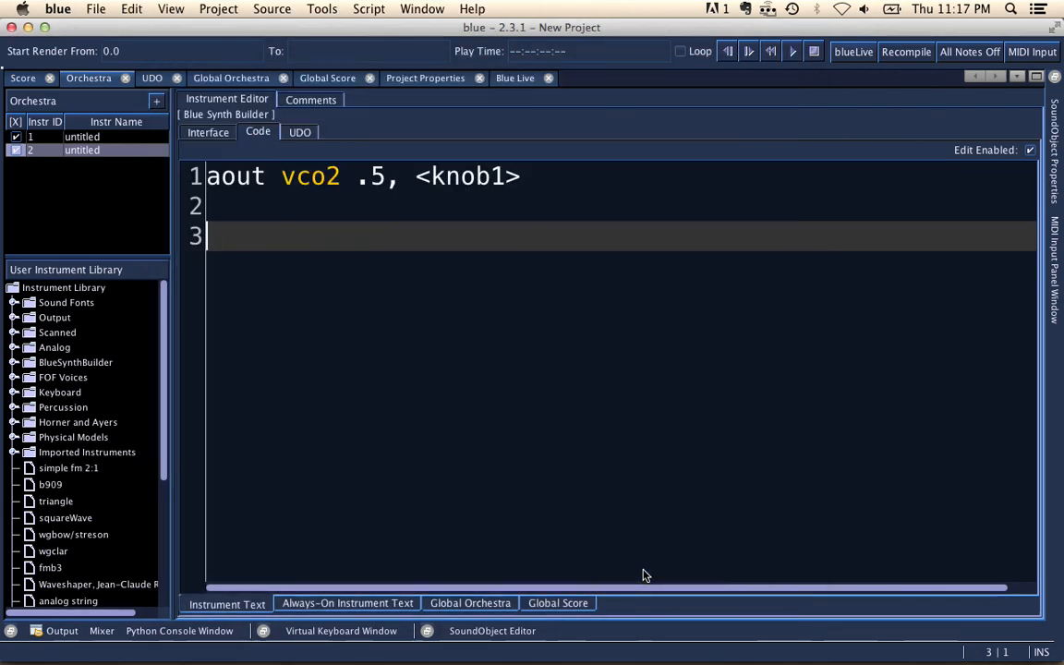
mouse_move(392, 372)
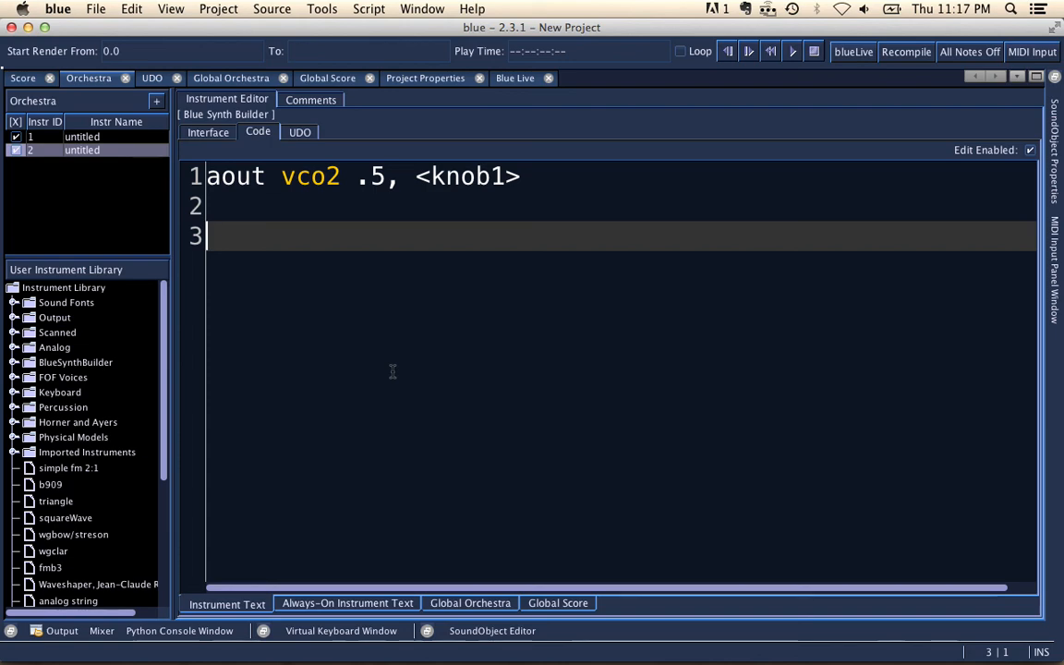
Show and dismiss the code-insertion context menu over 'aout vco2 .5, <knob1>'
right_click(392, 373)
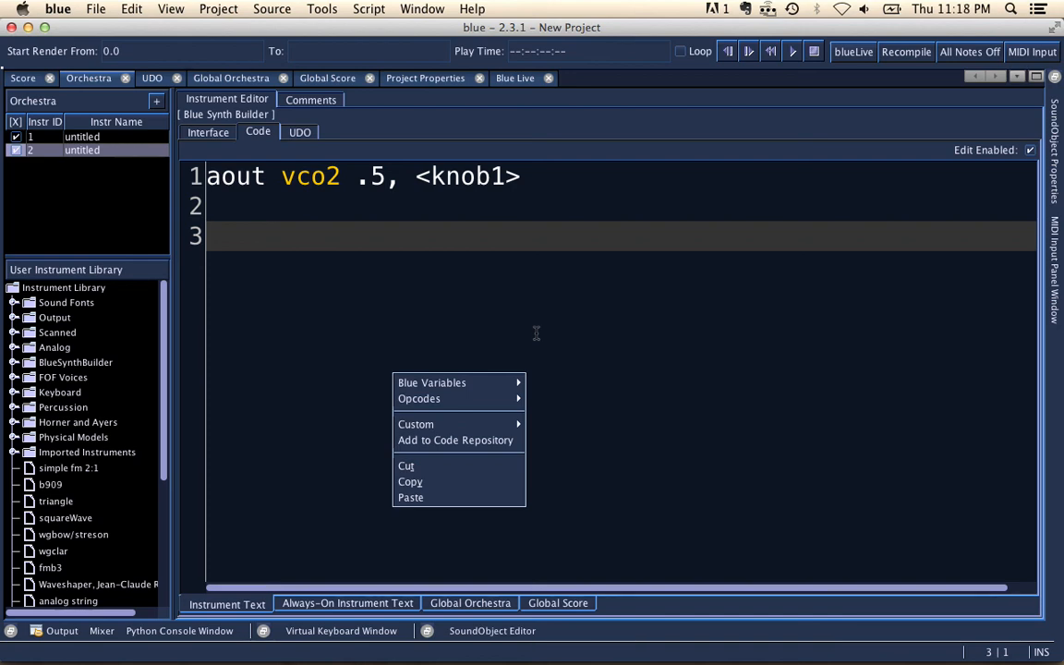
left_click(527, 309)
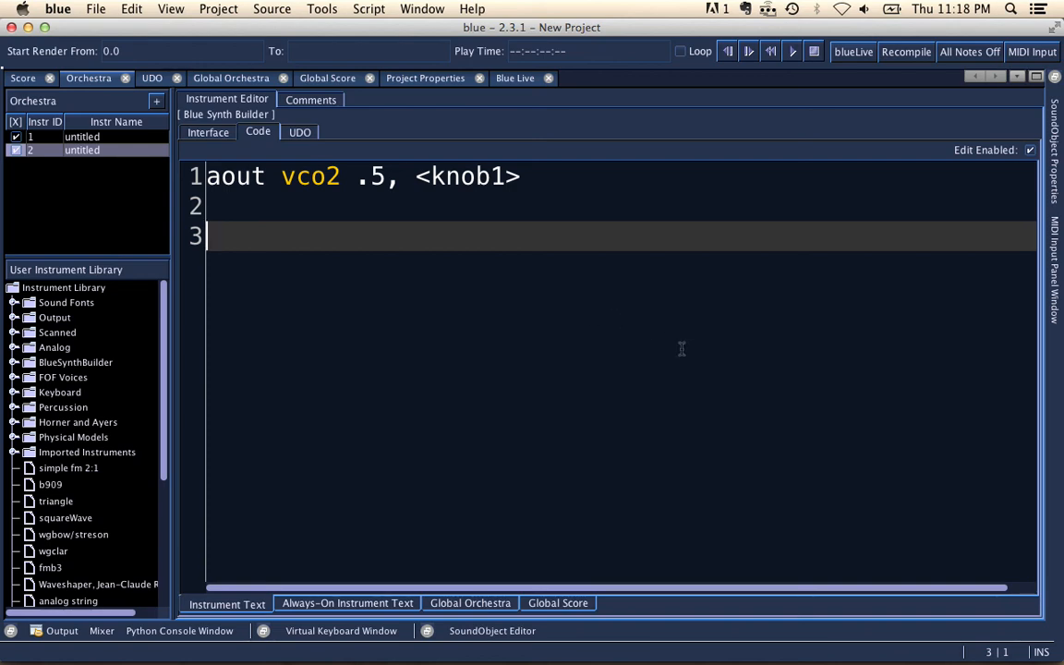
mouse_move(891, 529)
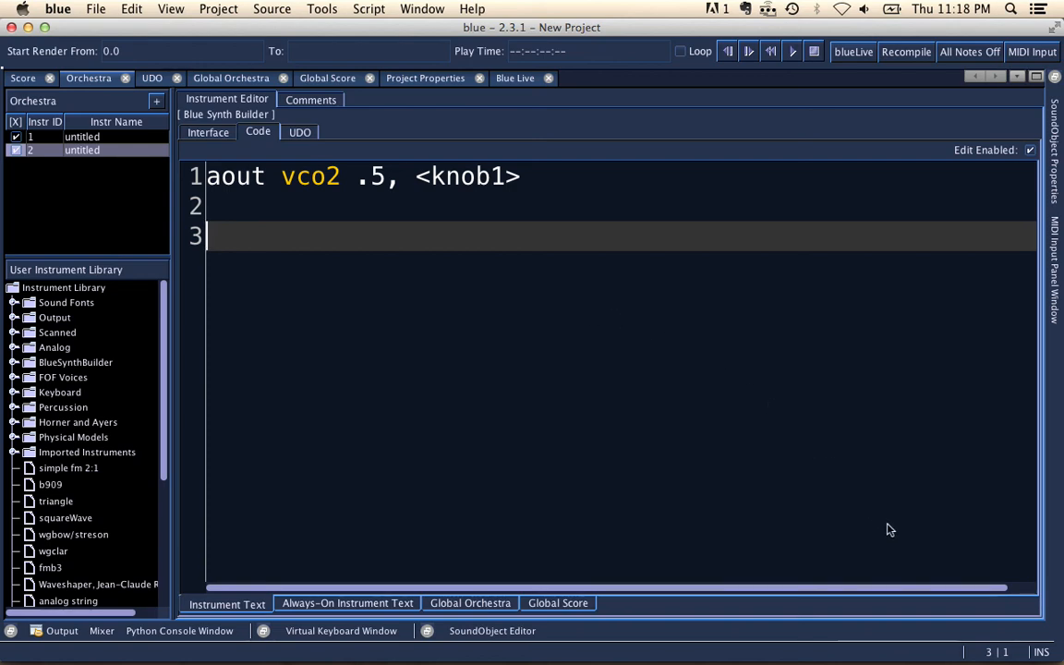